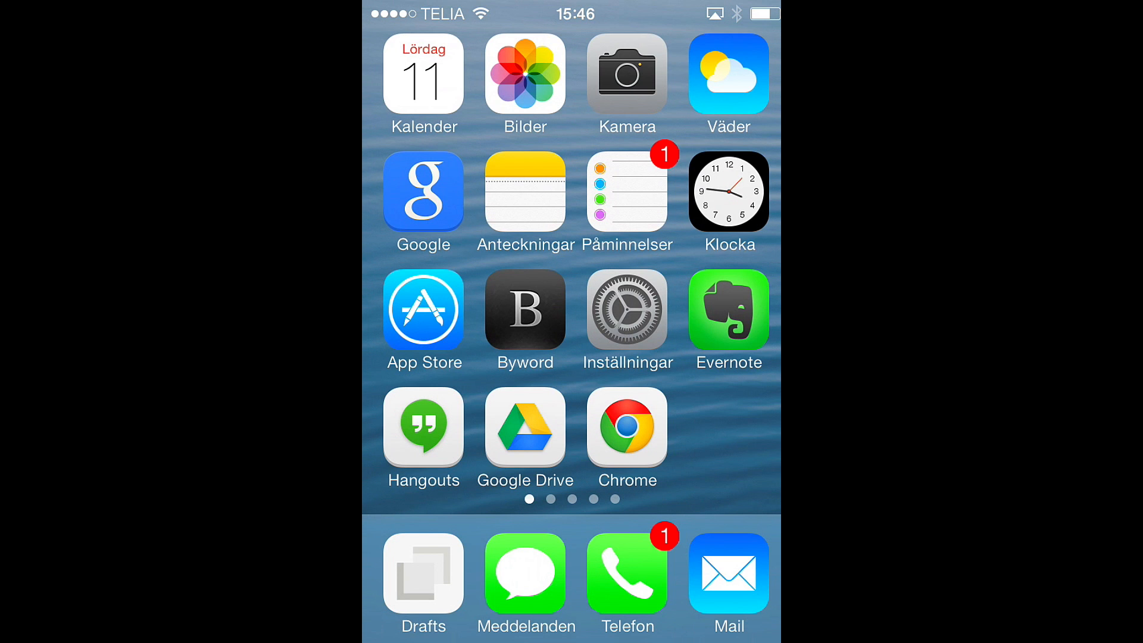
# Step: Launch Drafts from the dock onto a blank new note
pyautogui.click(524, 310)
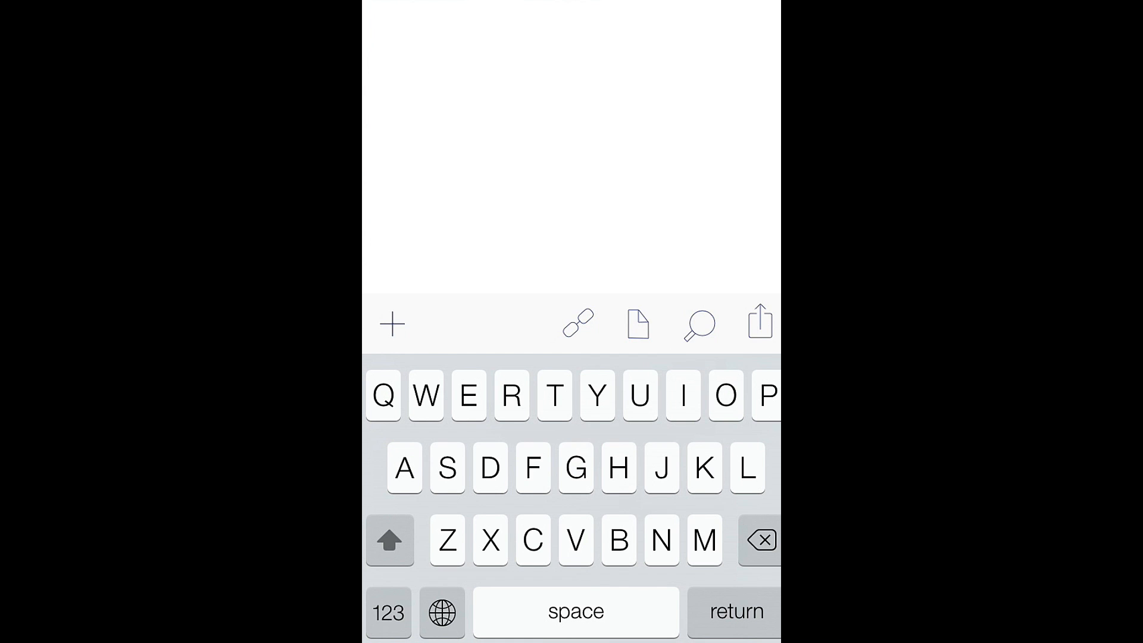
# Step: Write "Testing text expander in drafts for the iPhone." and place the cursor after iPhone
pyautogui.click(372, 28)
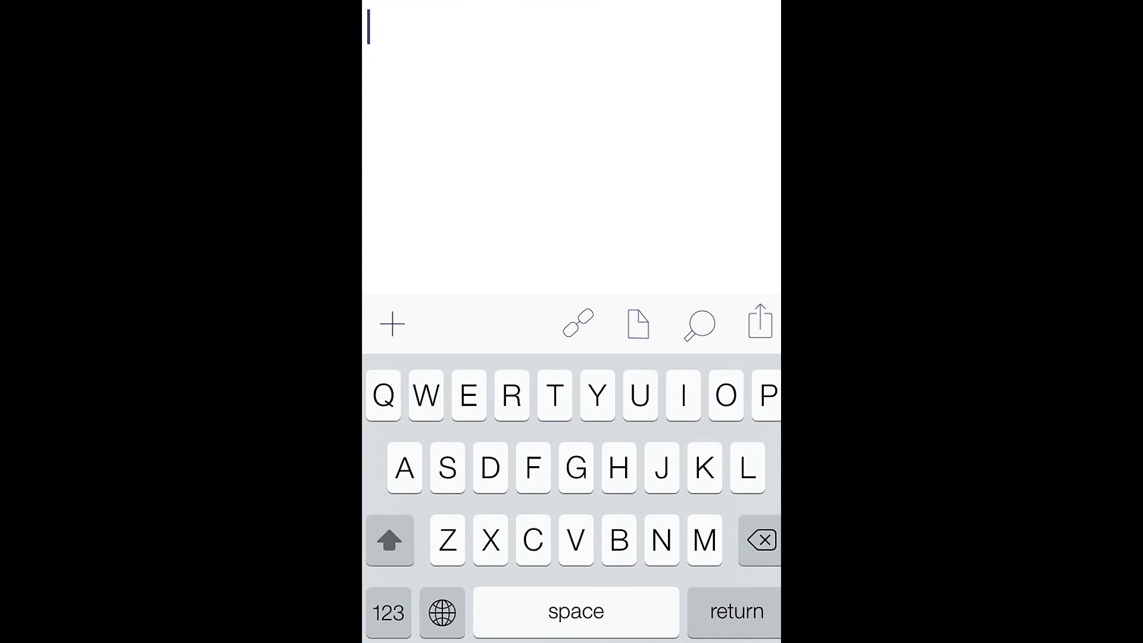
pyautogui.write('T')
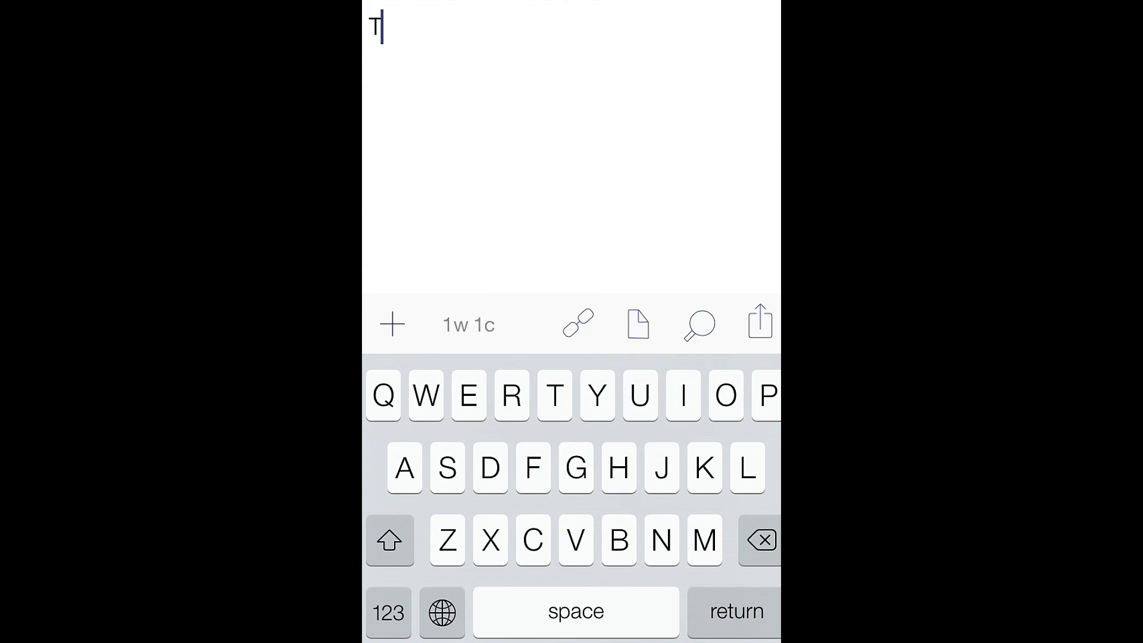
pyautogui.write('esting text expander')
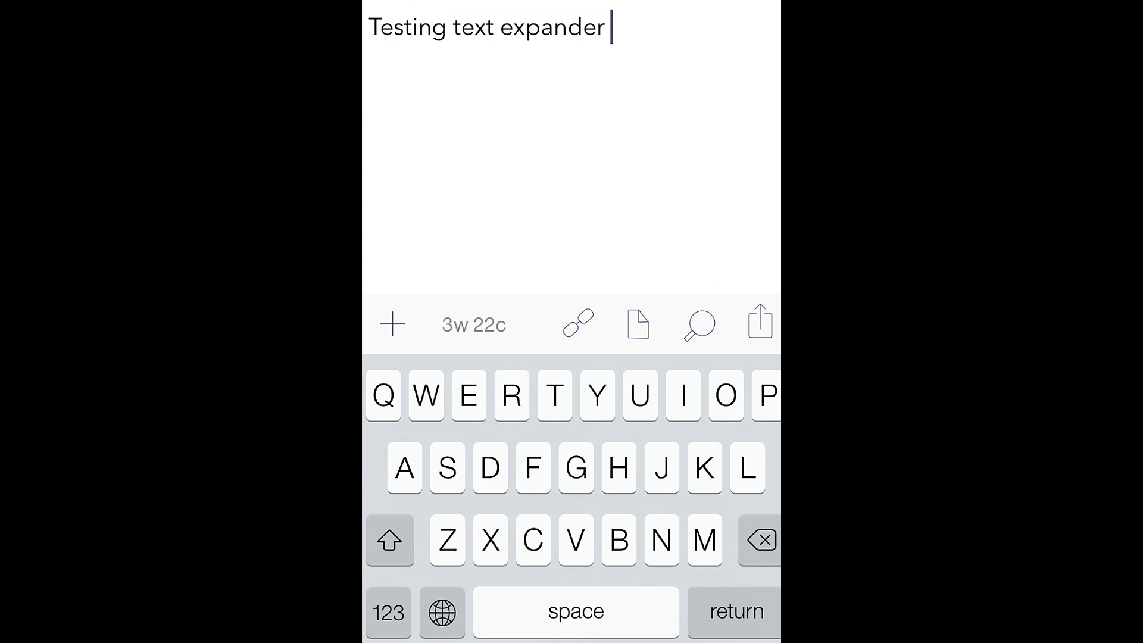
pyautogui.write('in')
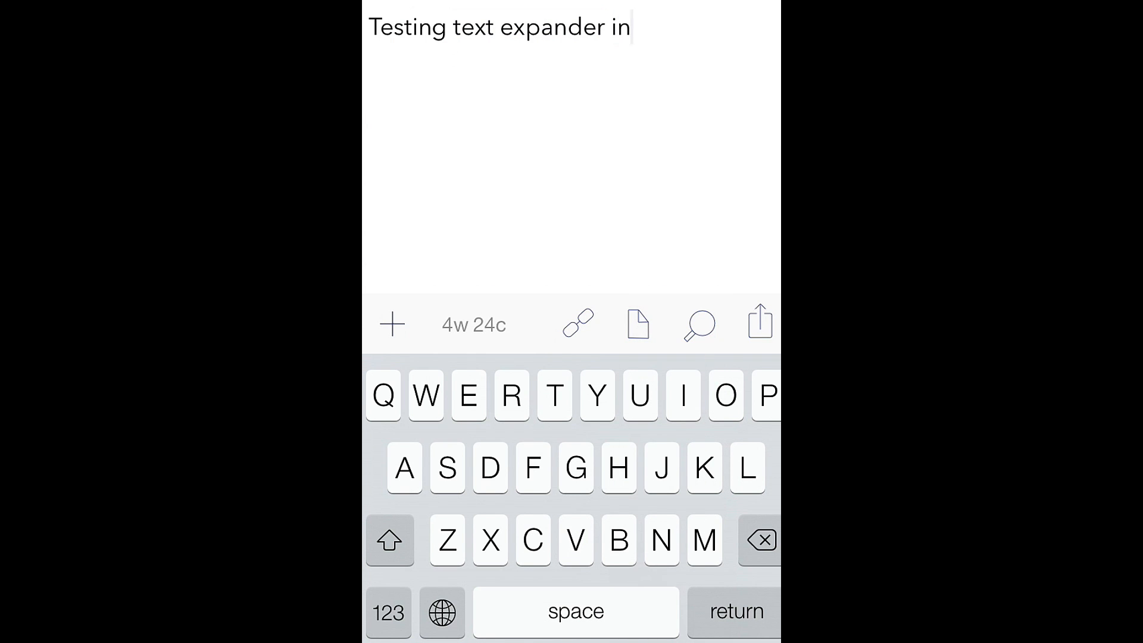
pyautogui.write('drafts')
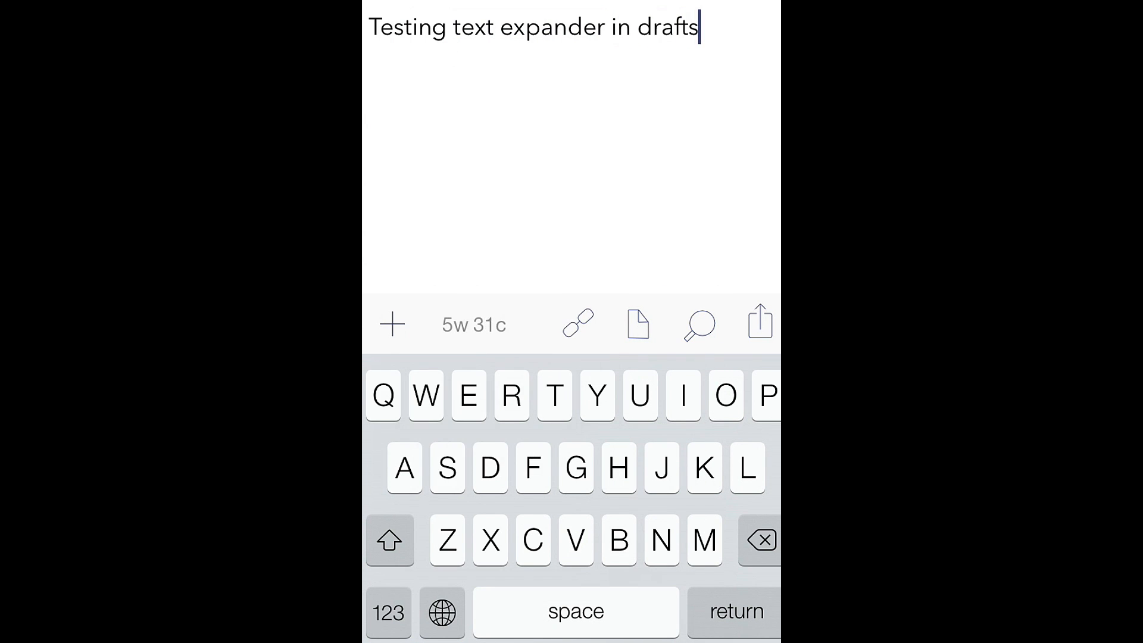
pyautogui.write('fir')
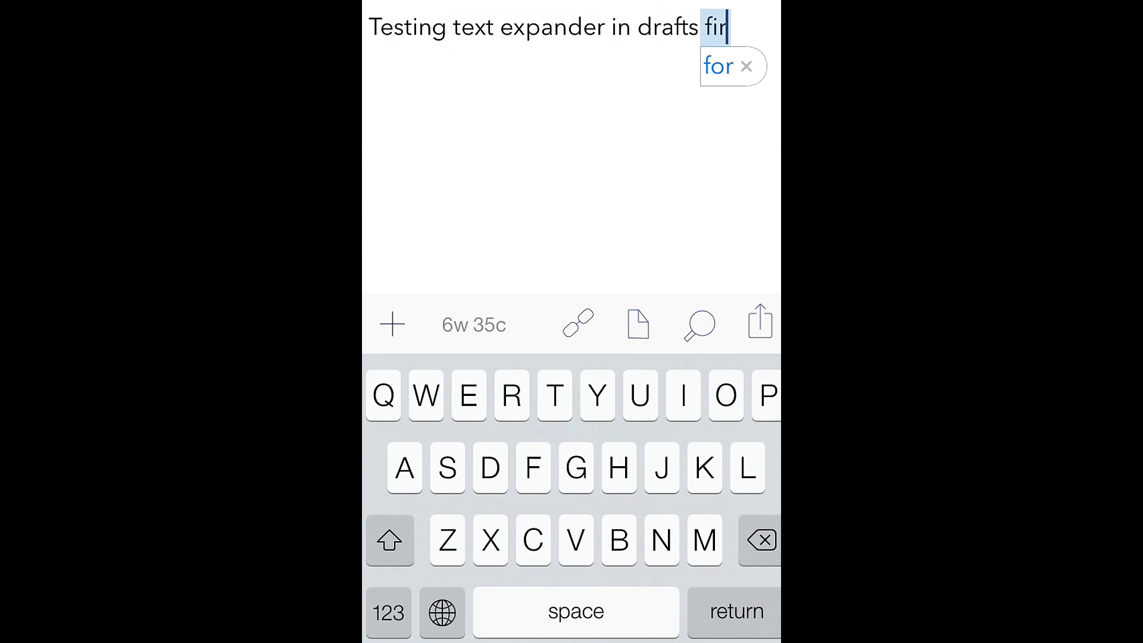
pyautogui.click(718, 65)
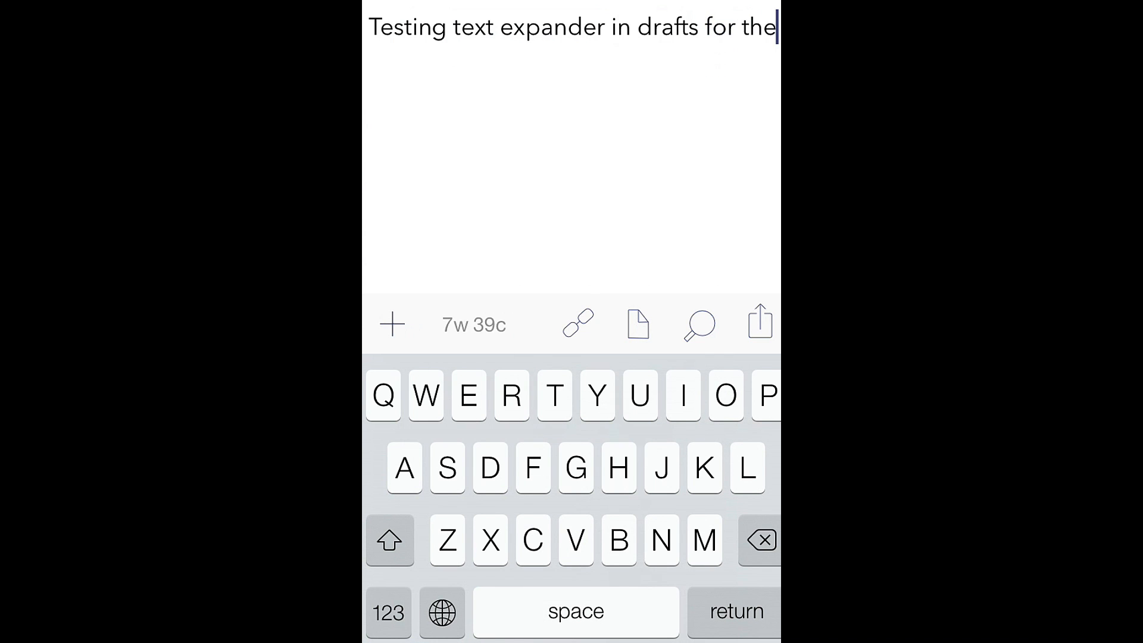
pyautogui.write('iphone.')
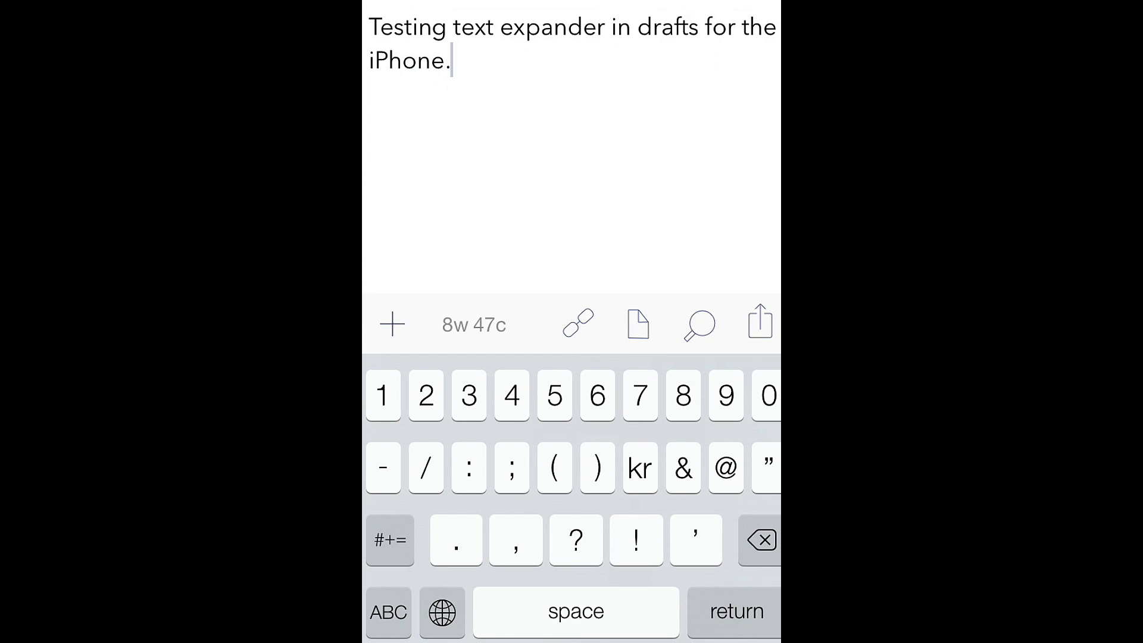
pyautogui.click(441, 60)
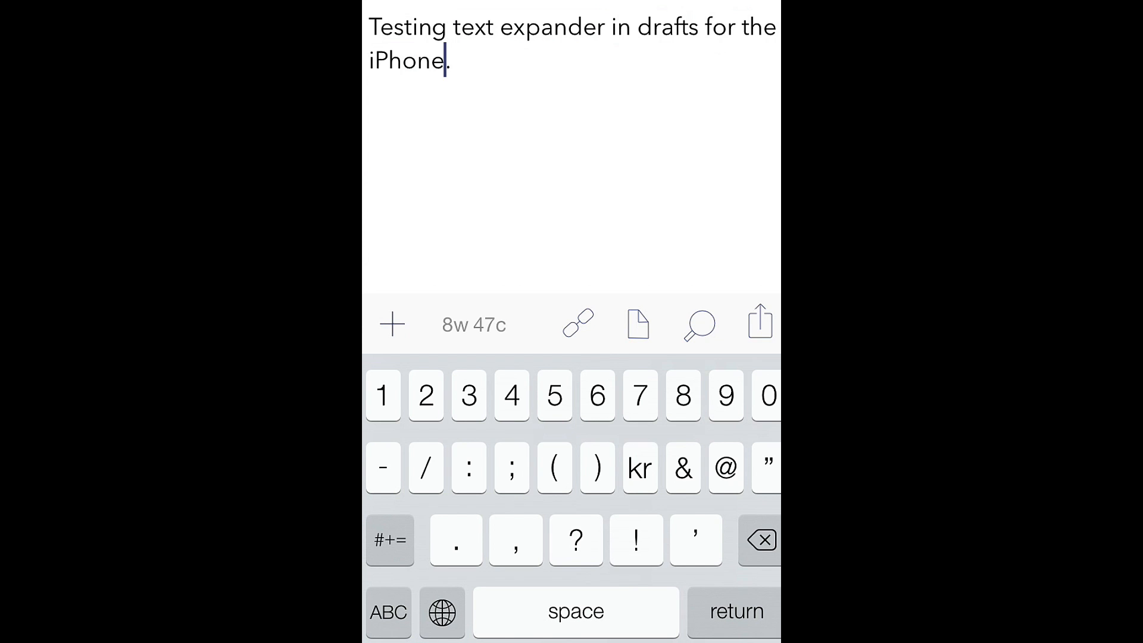
# Step: Cut the word iPhone and trigger the .tag snippet fill-in in its place
pyautogui.doubleClick(407, 61)
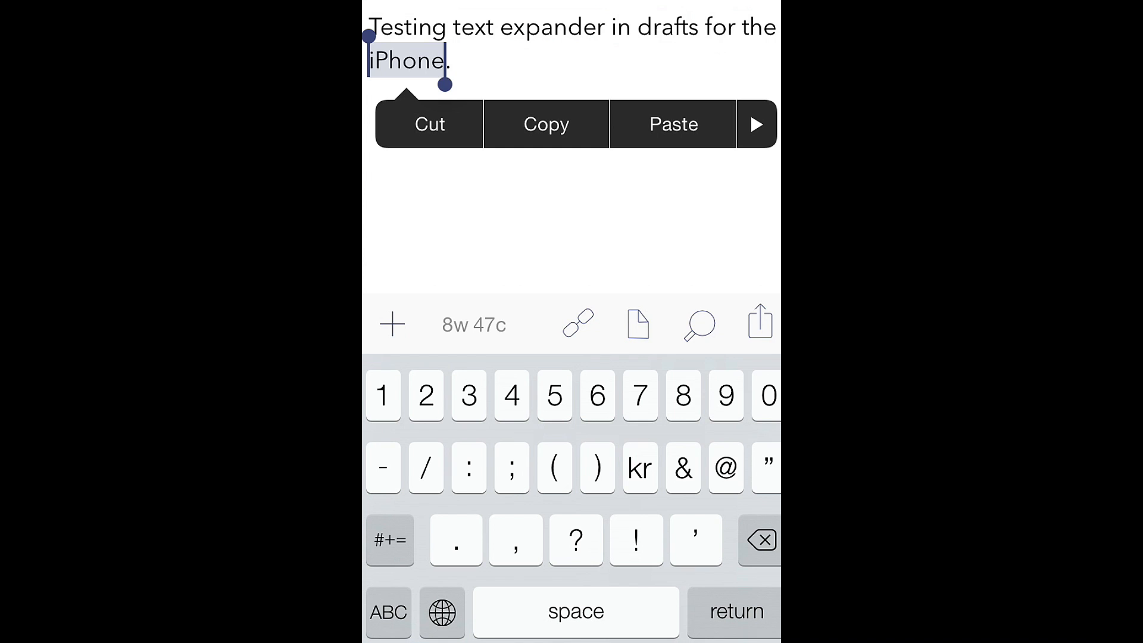
pyautogui.click(430, 124)
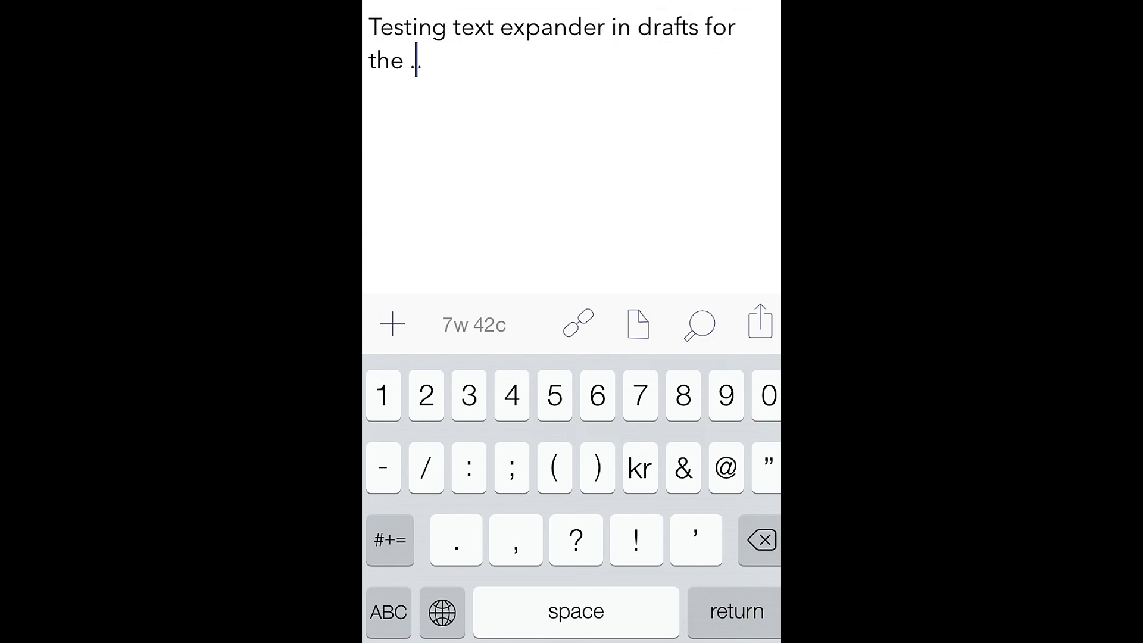
pyautogui.click(389, 612)
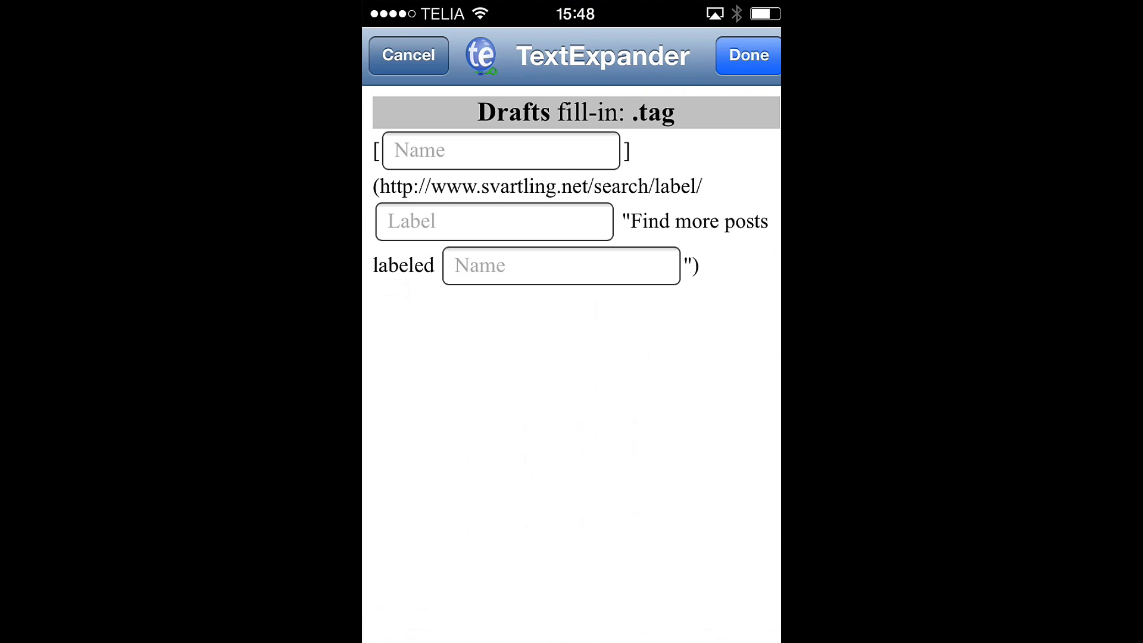
# Step: Fill the .tag form with name Iphone and label iphone, inserting the svartling.net label link
pyautogui.click(501, 150)
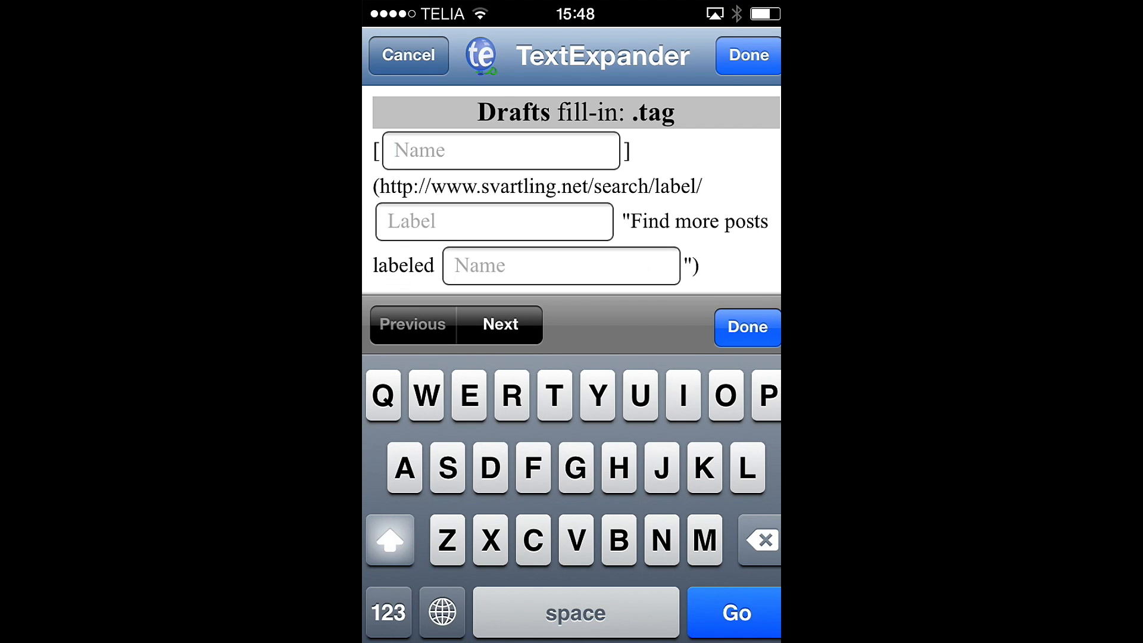
pyautogui.click(502, 150)
pyautogui.write('Iphone')
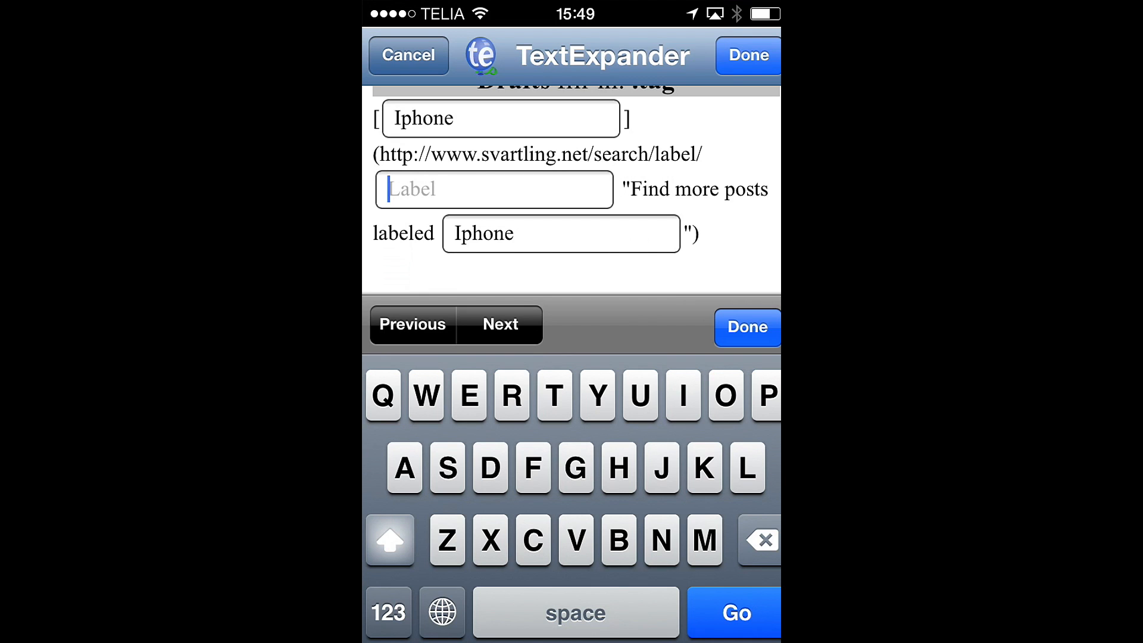
pyautogui.write('ip')
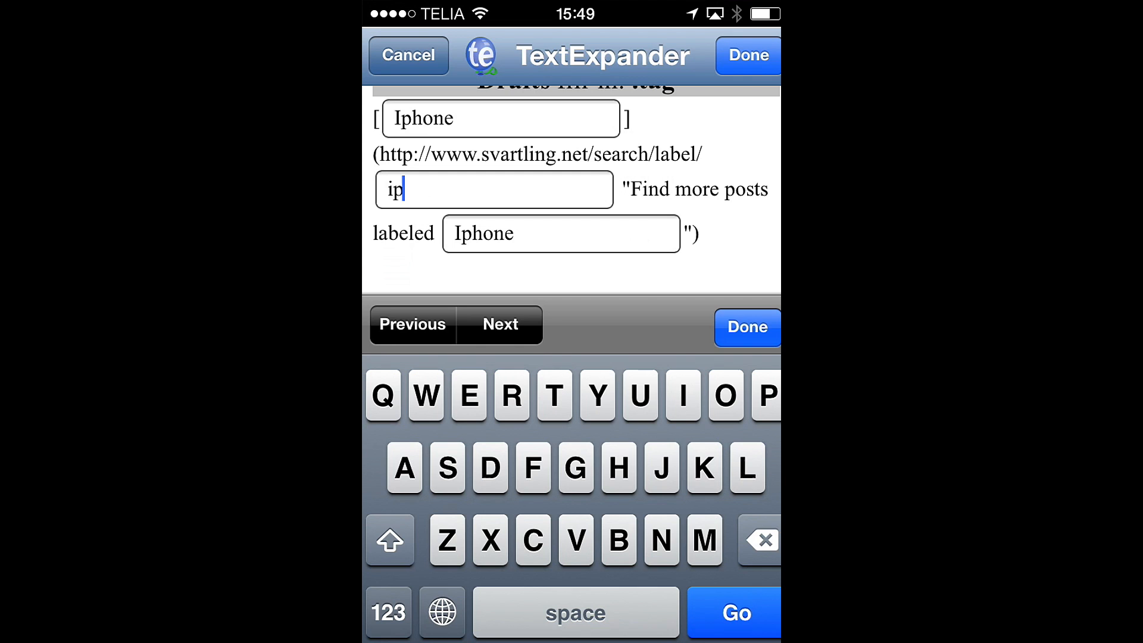
pyautogui.write('hone')
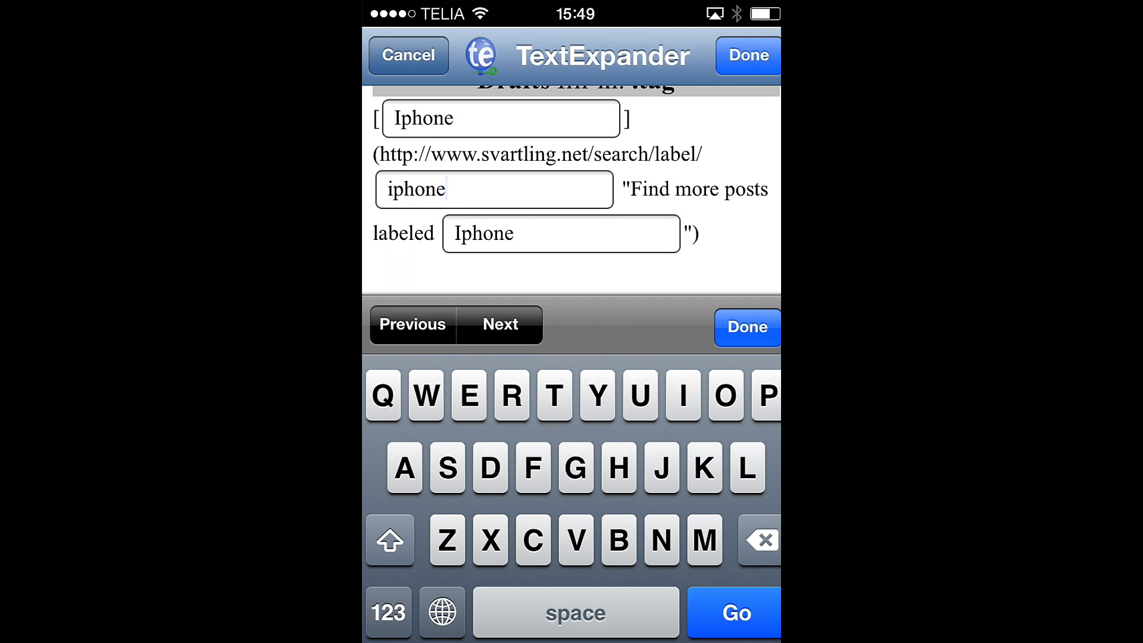
pyautogui.click(493, 189)
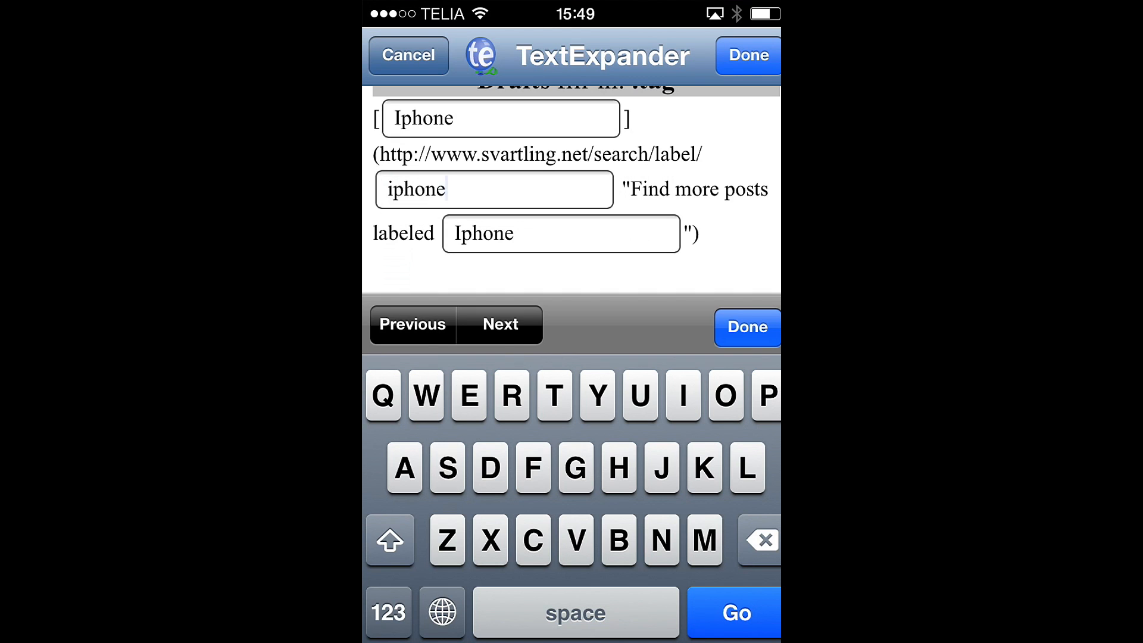
pyautogui.click(494, 189)
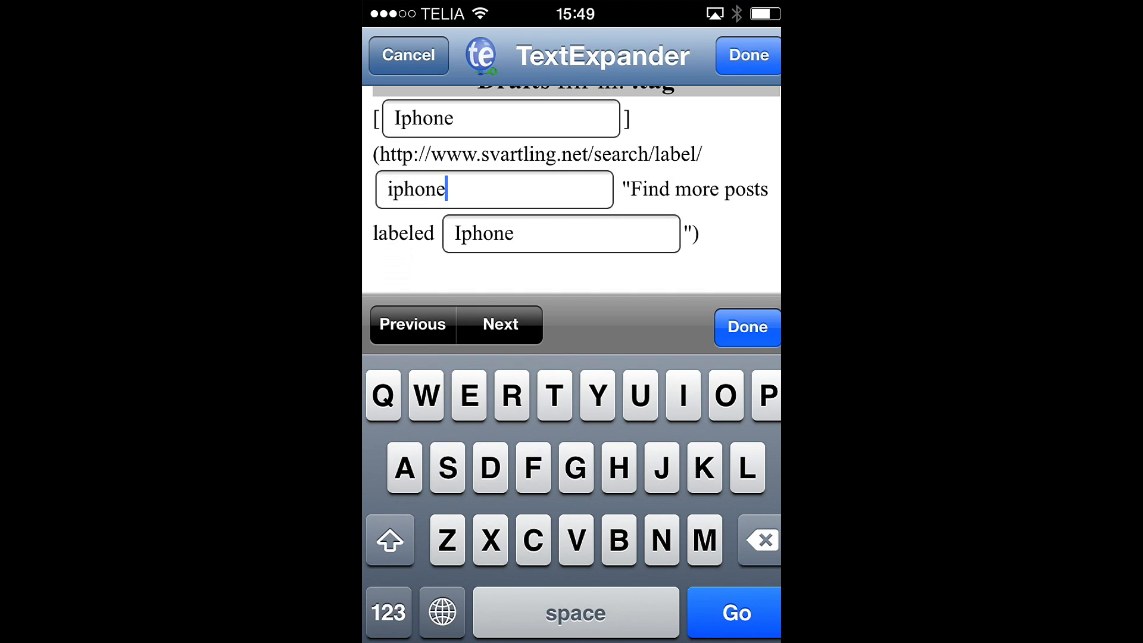
pyautogui.click(745, 327)
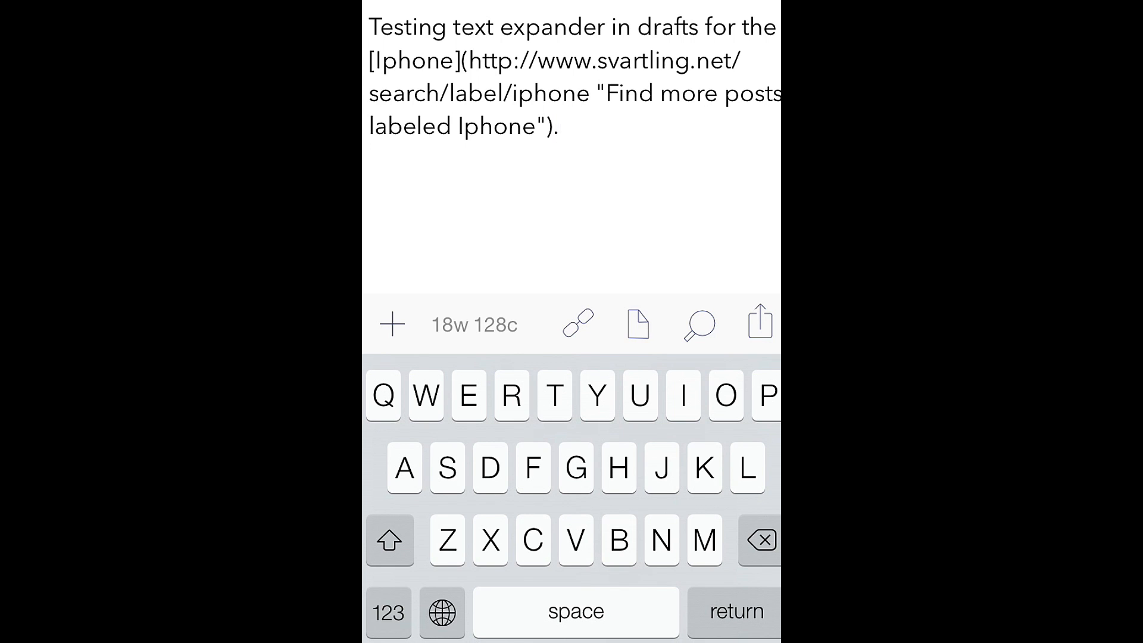
# Step: Start a new paragraph below the Iphone link beginning with Apple
pyautogui.click(558, 125)
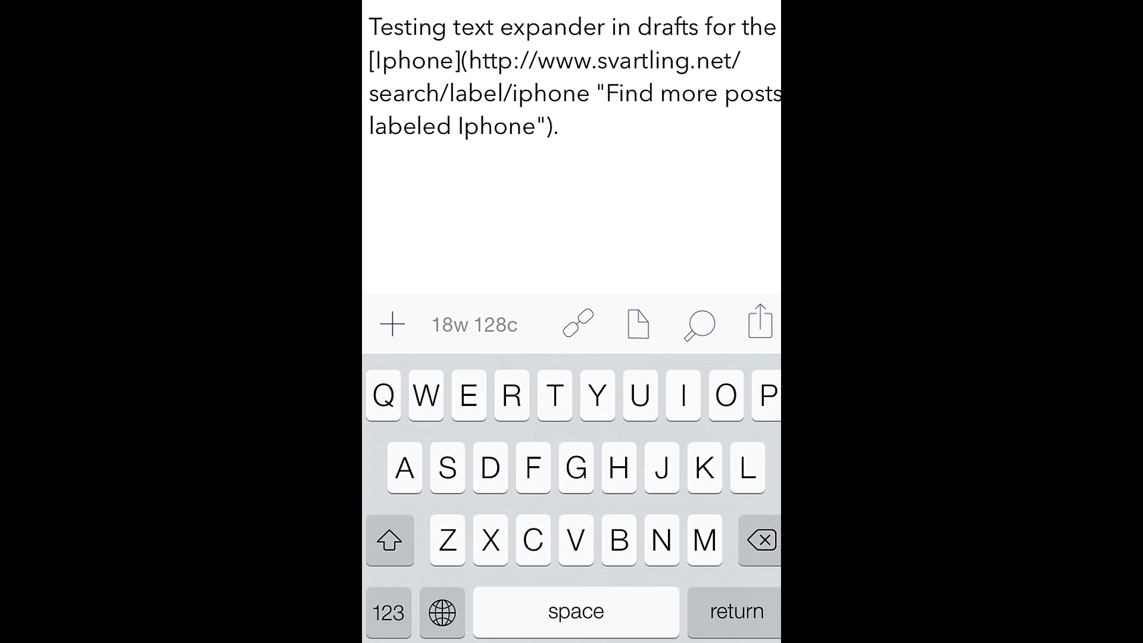
pyautogui.click(560, 126)
pyautogui.write('Apple')
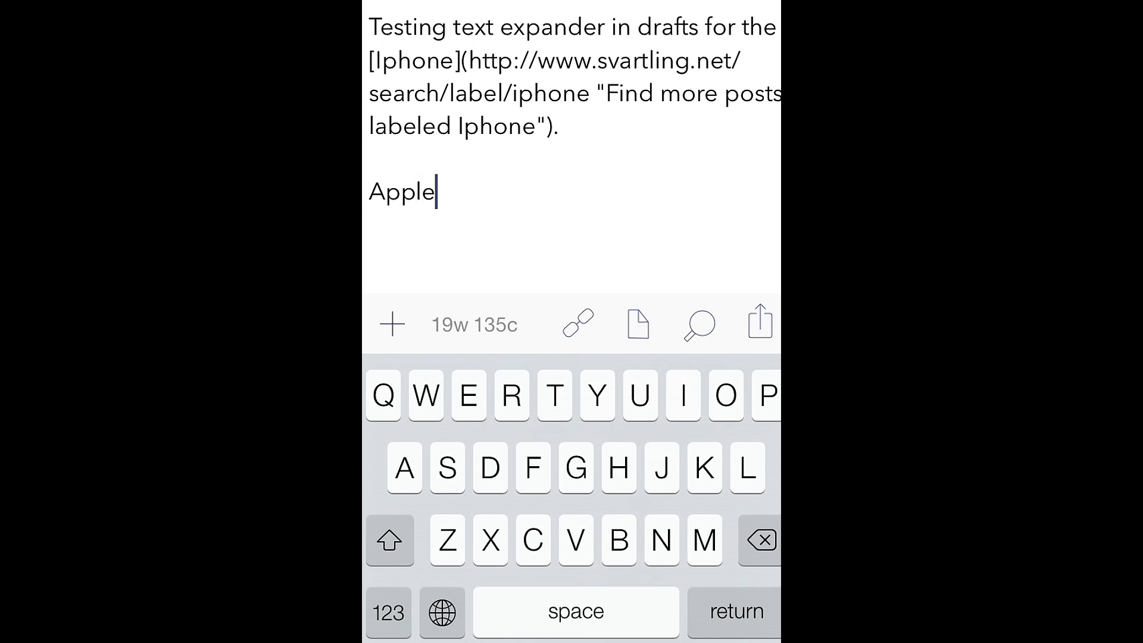
# Step: Finish the paragraph as "Apple will make a comeback this year."
pyautogui.write('will')
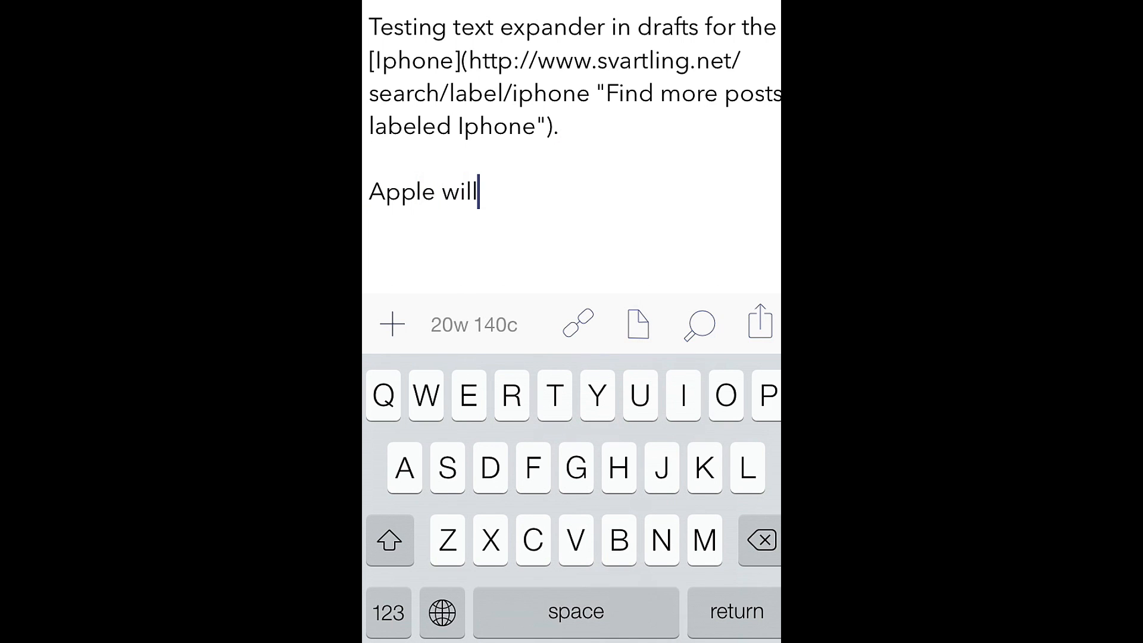
pyautogui.write('make')
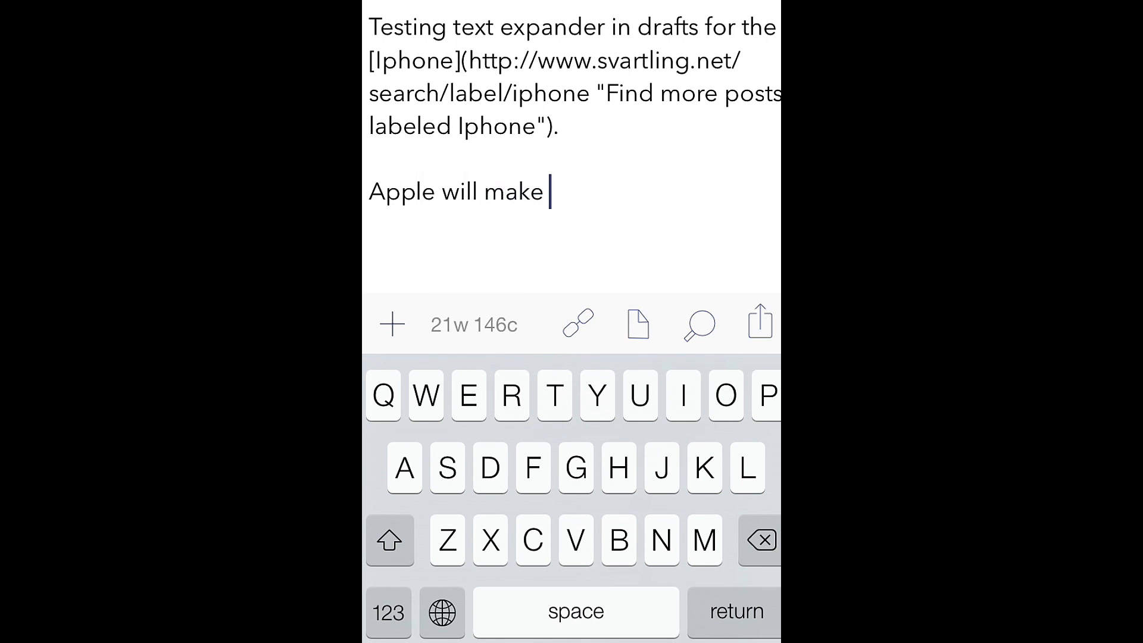
pyautogui.write('a cin')
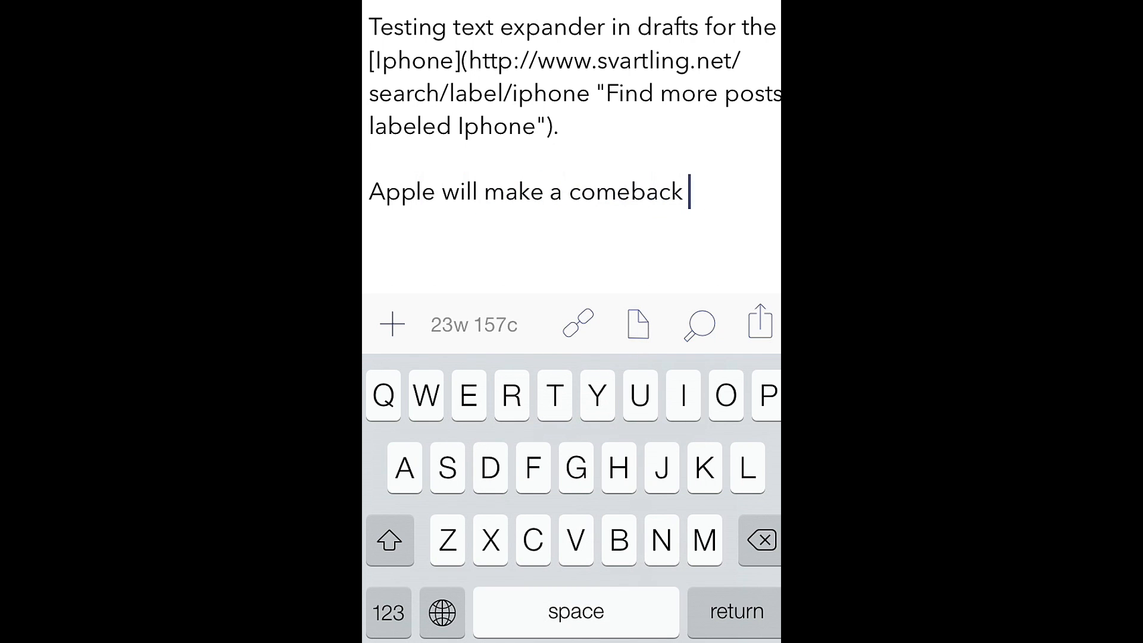
pyautogui.write('tips')
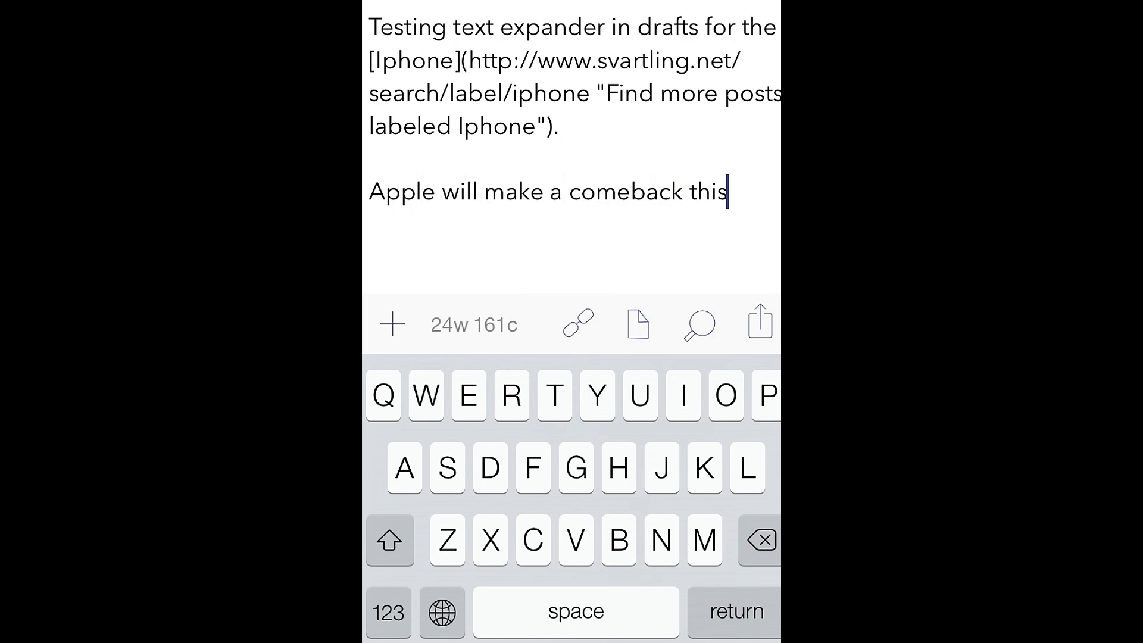
pyautogui.write('year.')
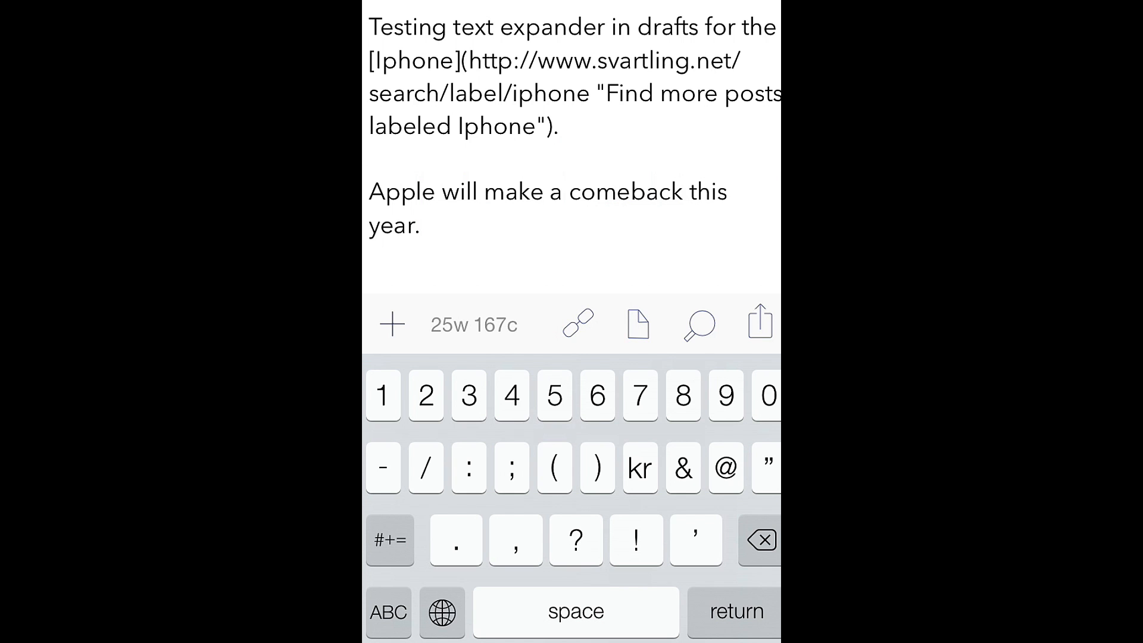
pyautogui.click(421, 225)
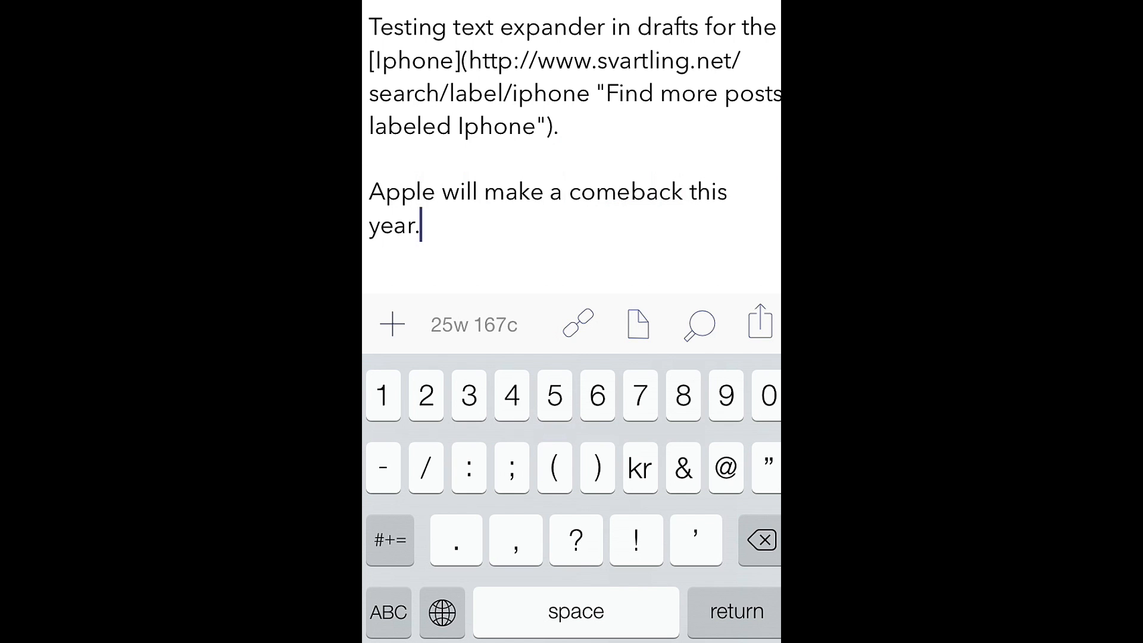
# Step: Select the word Apple and launch the .se search-link fill-in
pyautogui.doubleClick(401, 190)
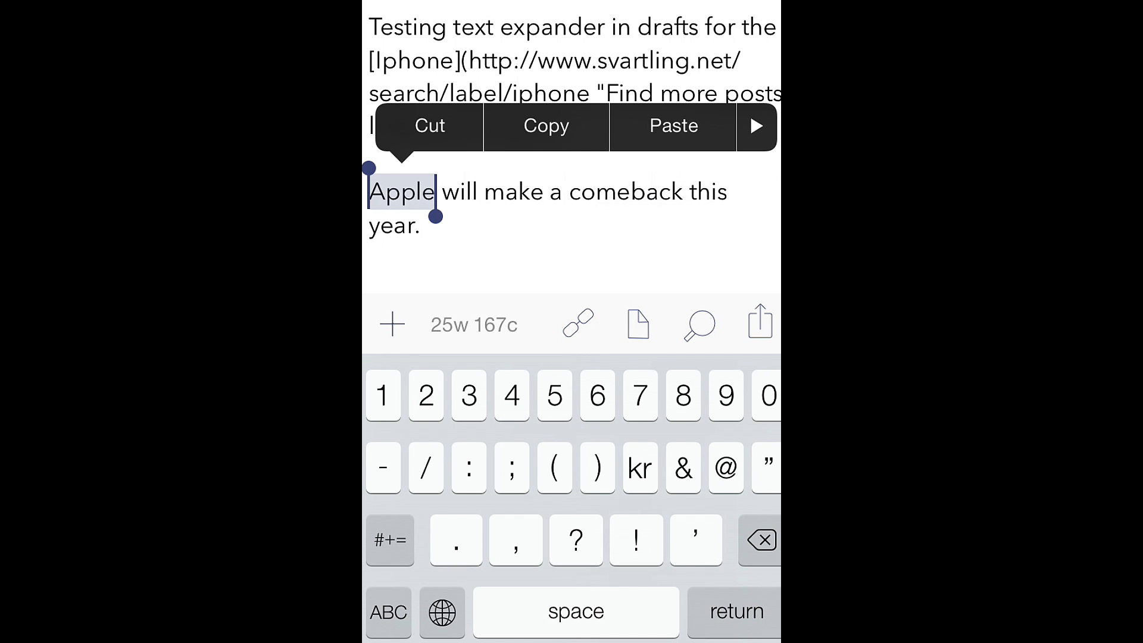
pyautogui.click(430, 125)
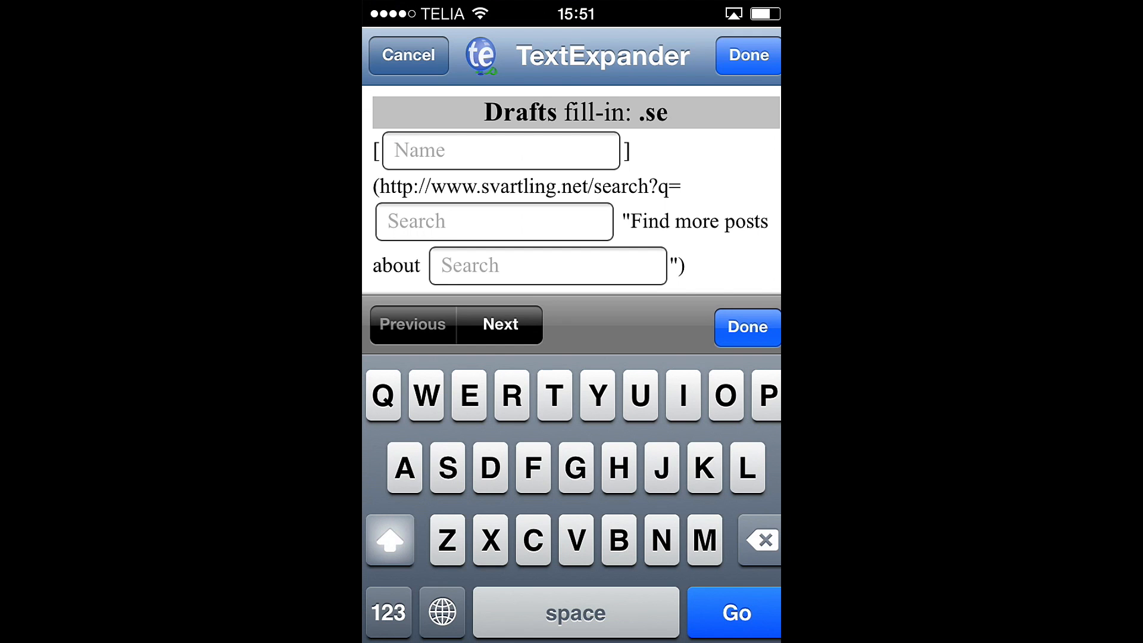
# Step: Fill the .se name and search fields with Apple and insert the svartling.net search link
pyautogui.write('Apple')
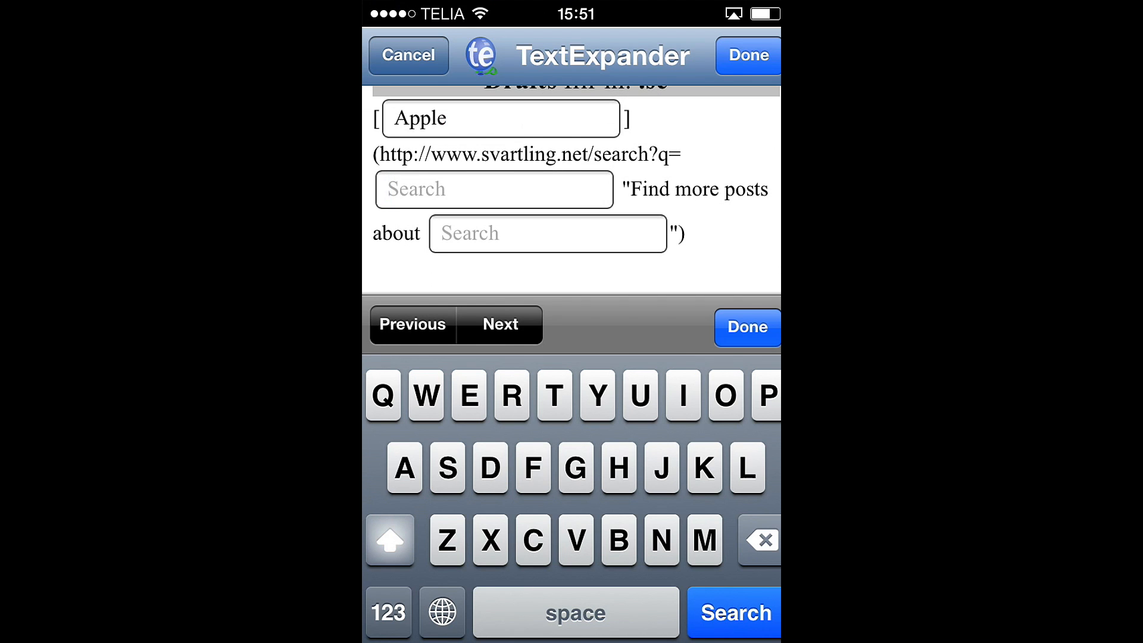
pyautogui.click(493, 189)
pyautogui.write('Apple')
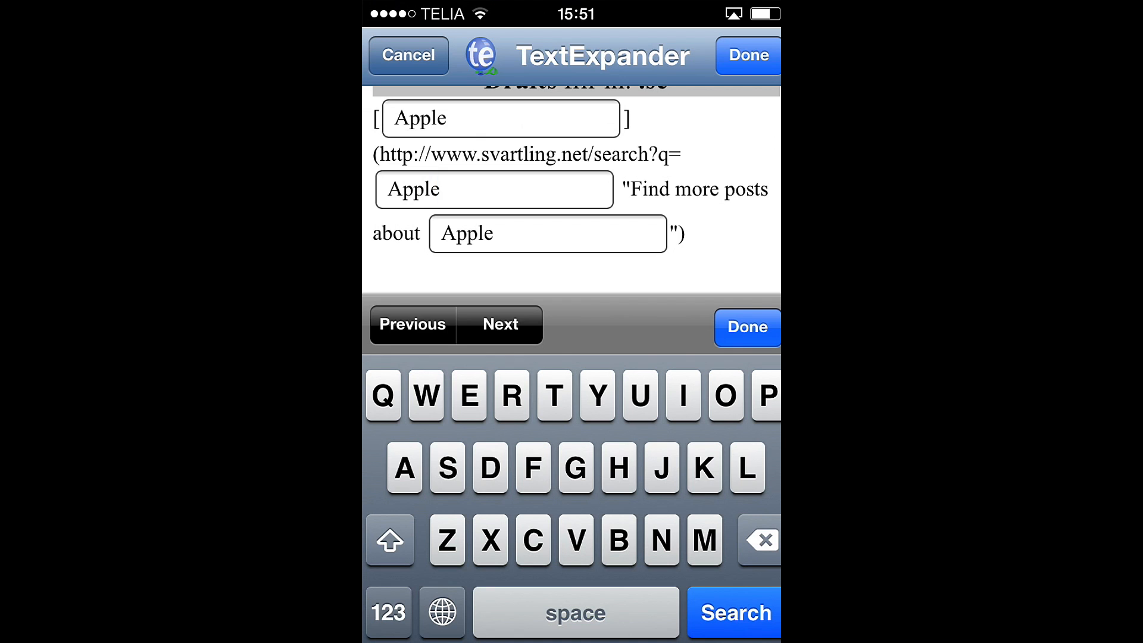
pyautogui.click(493, 189)
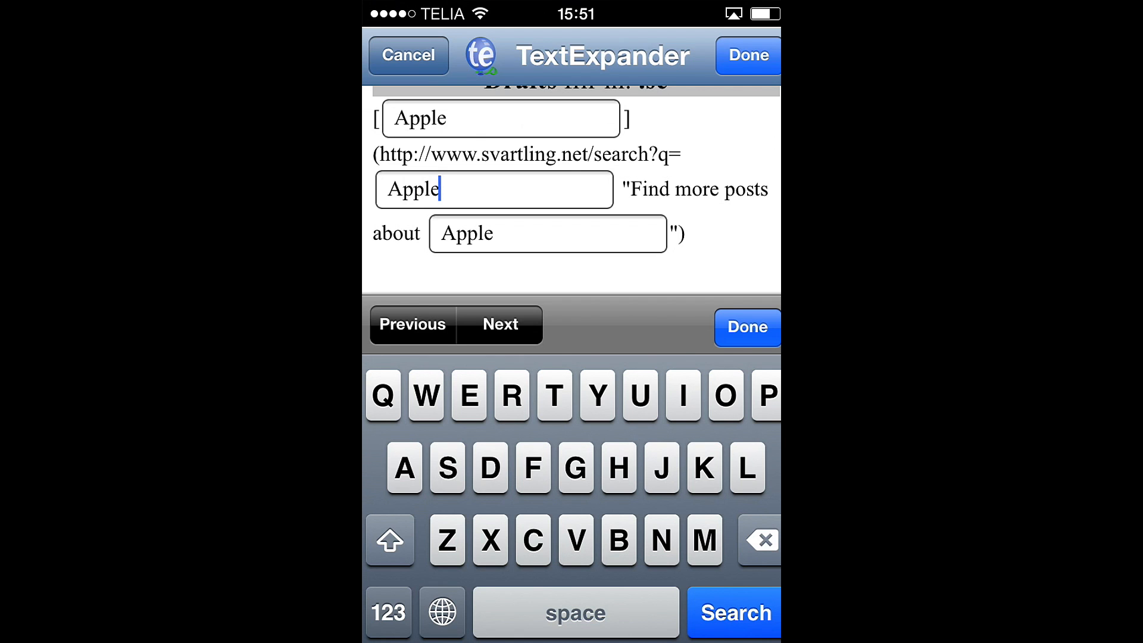
pyautogui.click(746, 327)
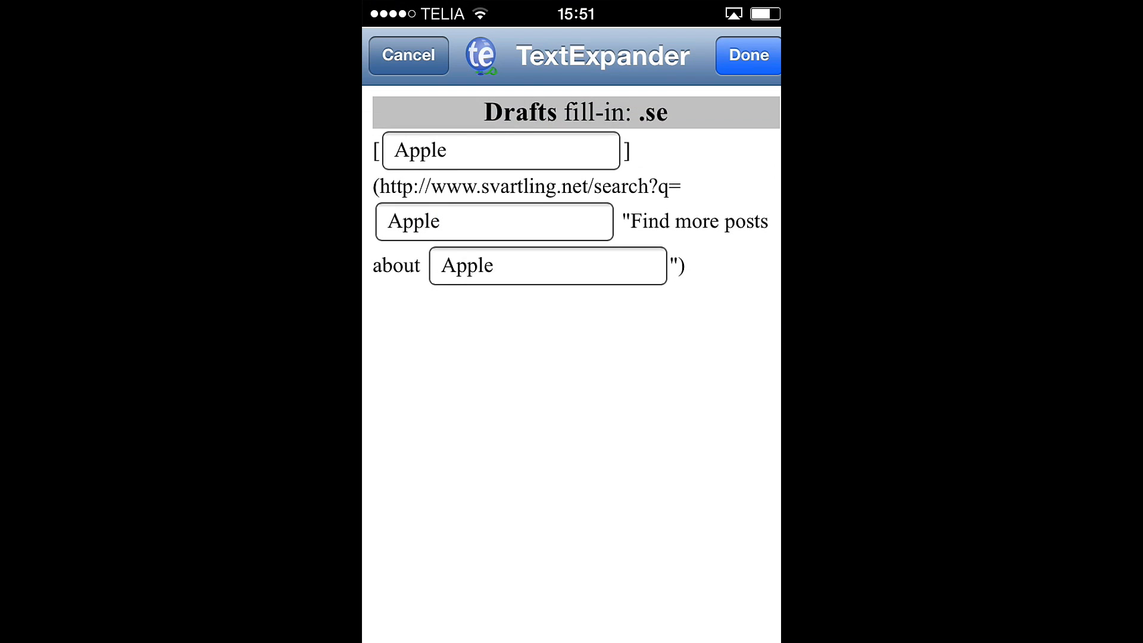
pyautogui.click(746, 56)
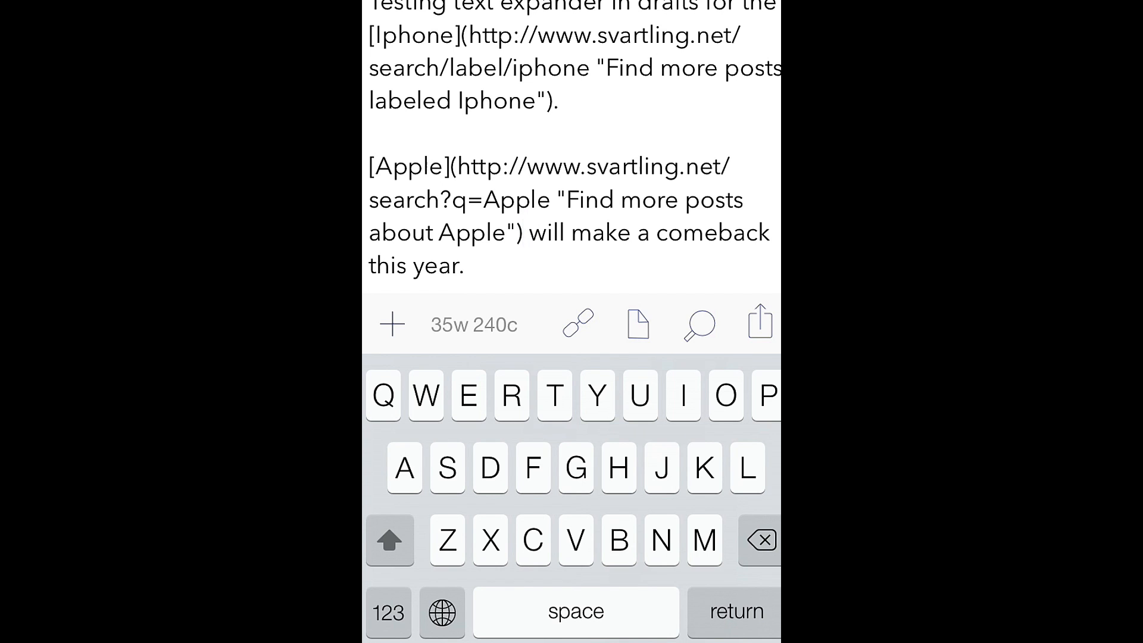
# Step: Place the cursor after the Apple link and bring up the note's actions list
pyautogui.click(523, 232)
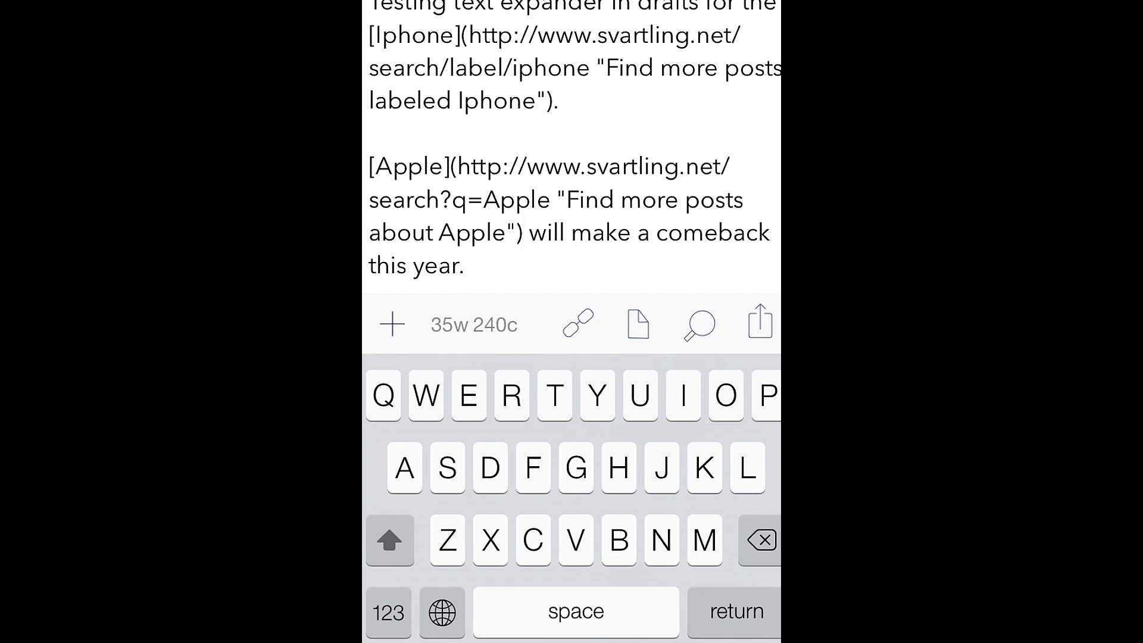
pyautogui.click(524, 233)
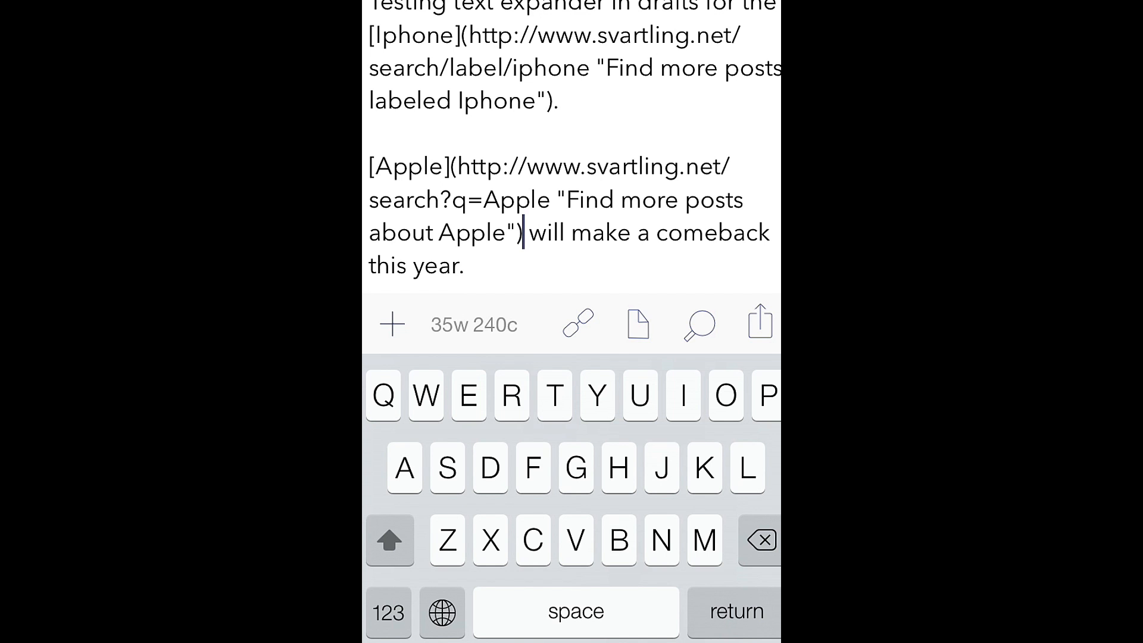
pyautogui.click(758, 323)
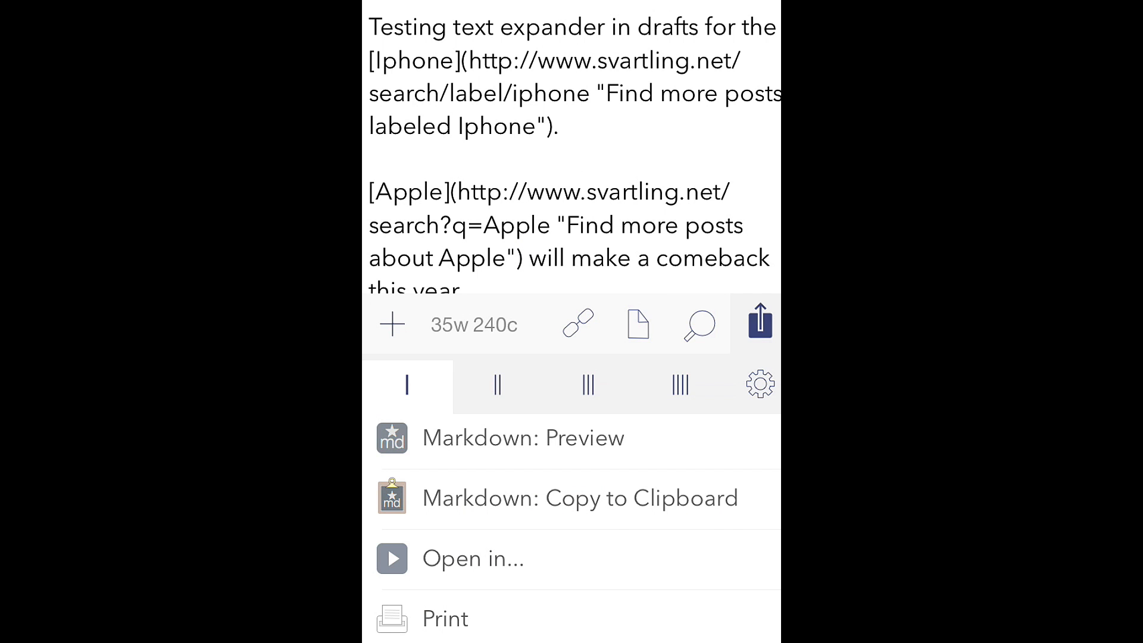
# Step: Dismiss the actions list to return to editing the note
pyautogui.click(523, 437)
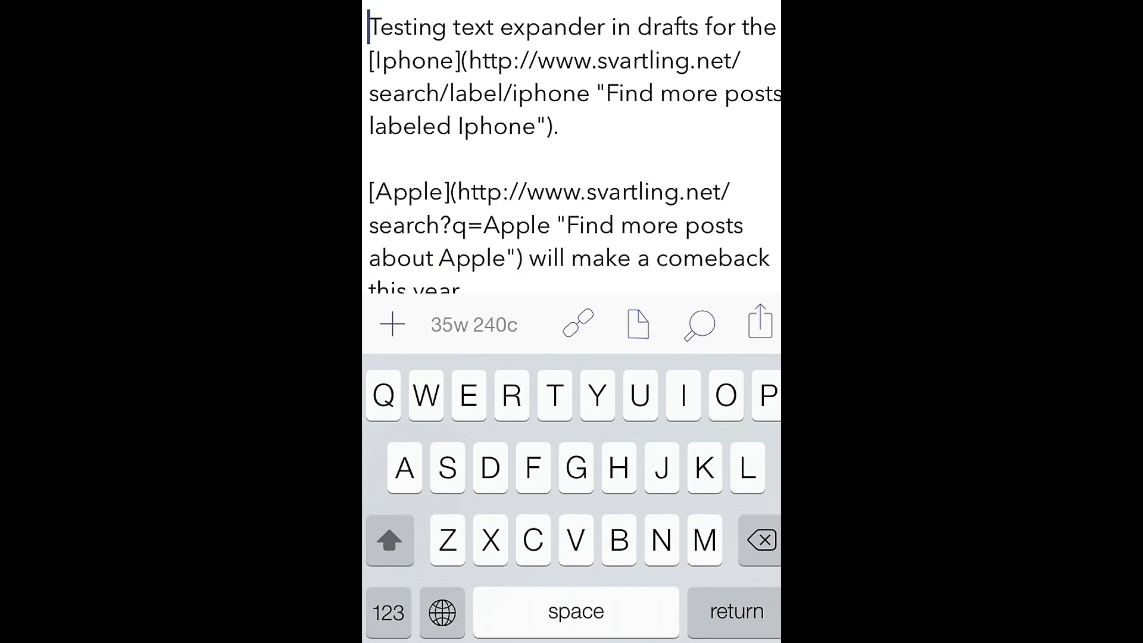
# Step: Enter the .left abbreviation from the 123 keyboard to bring up its image fill-in
pyautogui.click(388, 612)
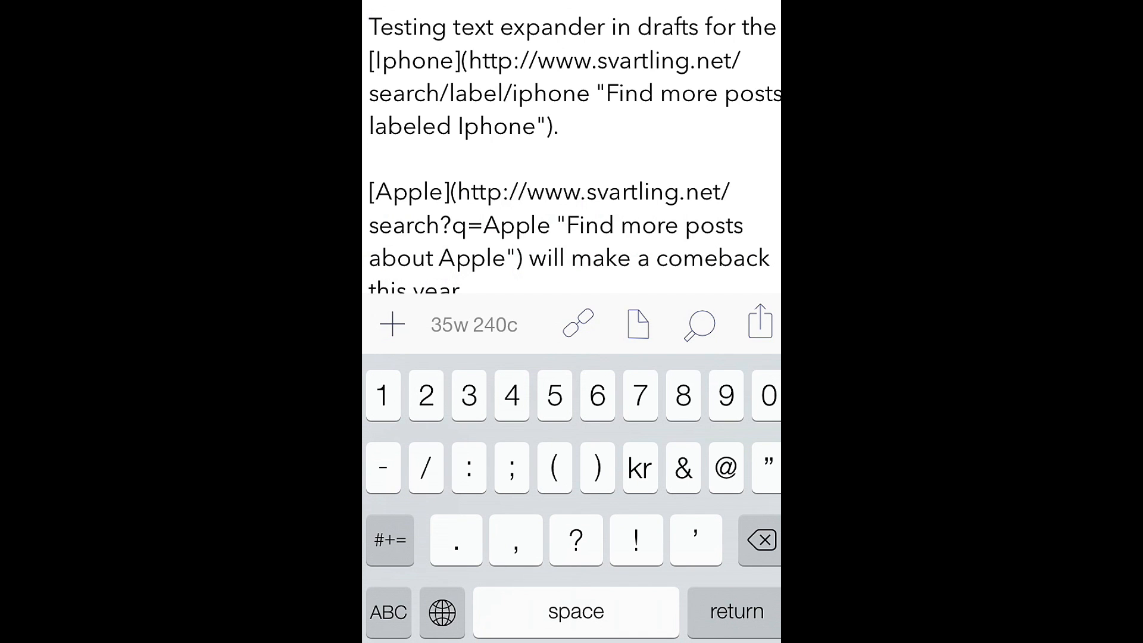
pyautogui.click(388, 612)
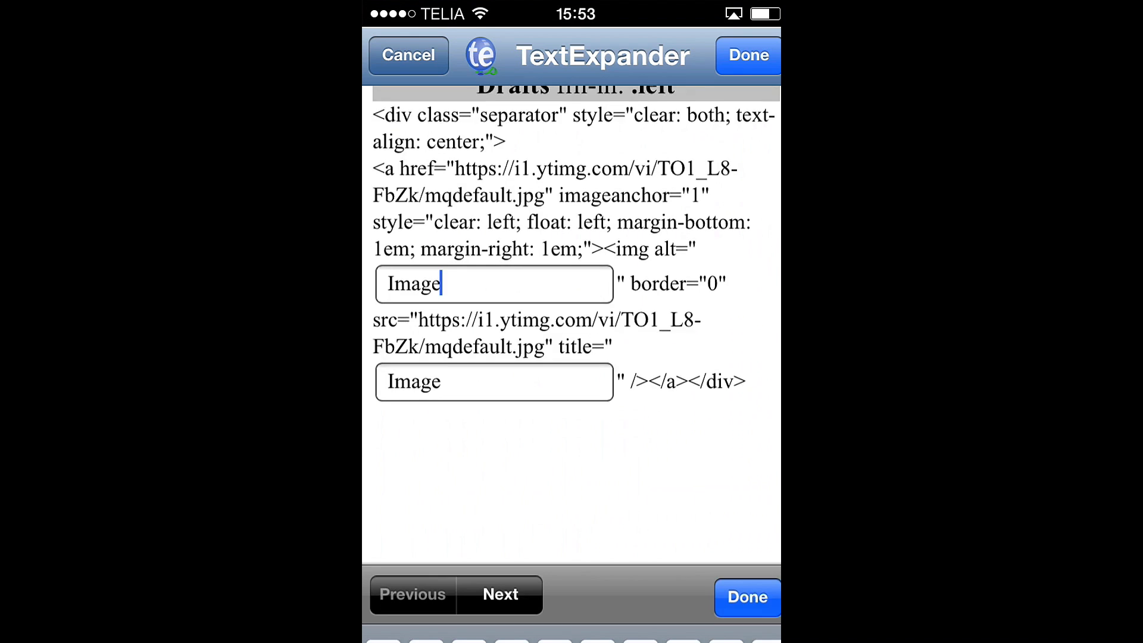
# Step: Replace Image with iPhone in the fill-in's image name fields and finish editing
pyautogui.click(493, 283)
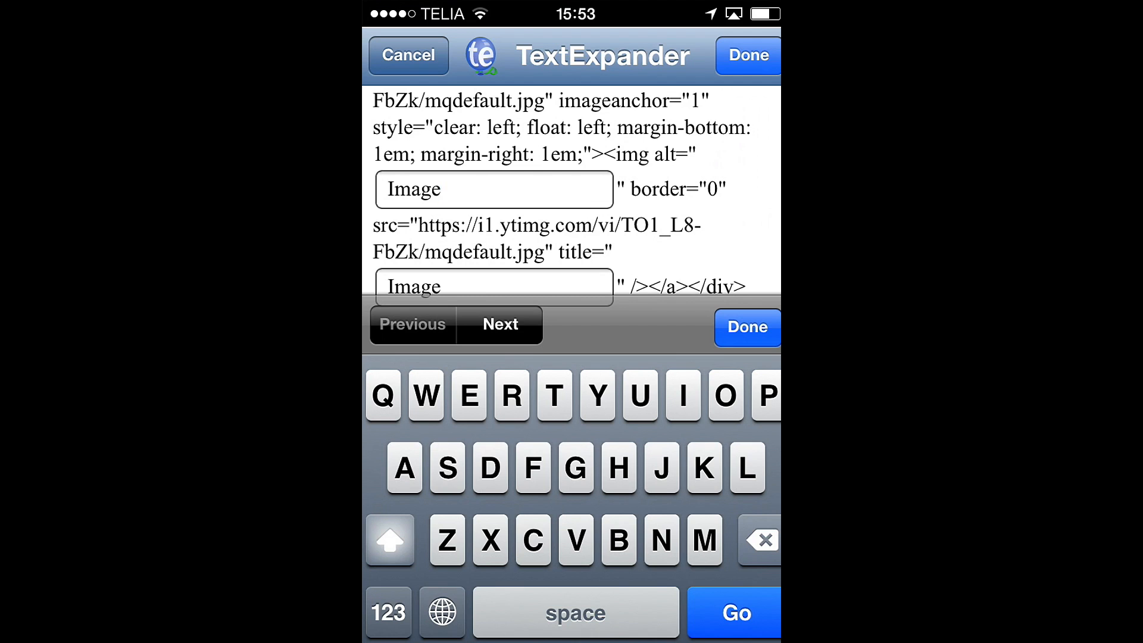
pyautogui.click(495, 190)
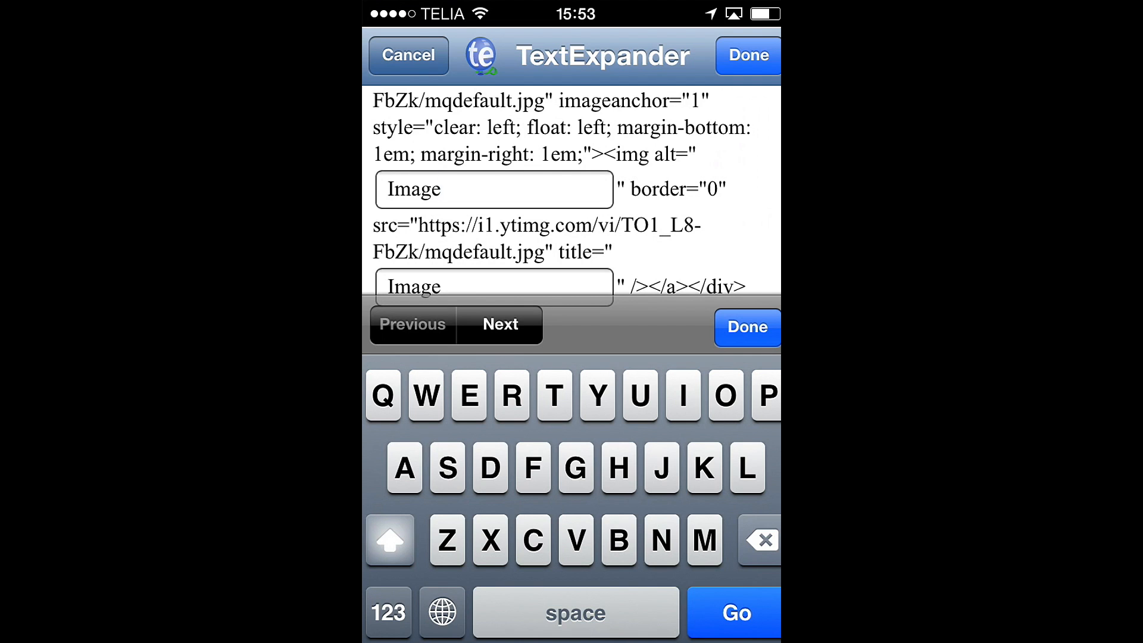
pyautogui.click(493, 190)
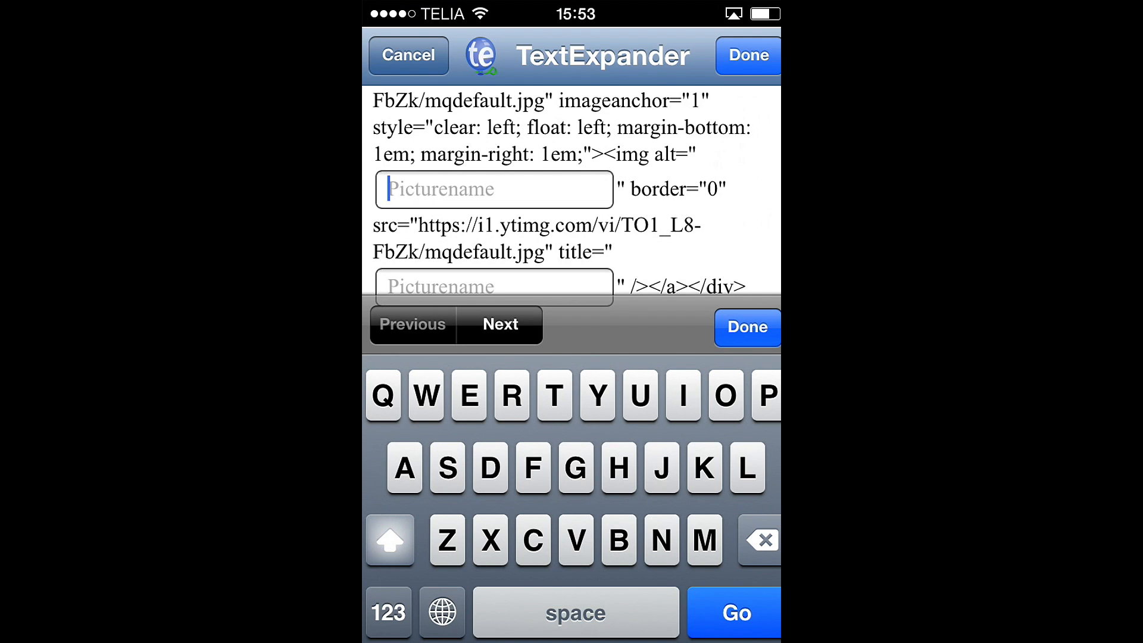
pyautogui.write('iphone')
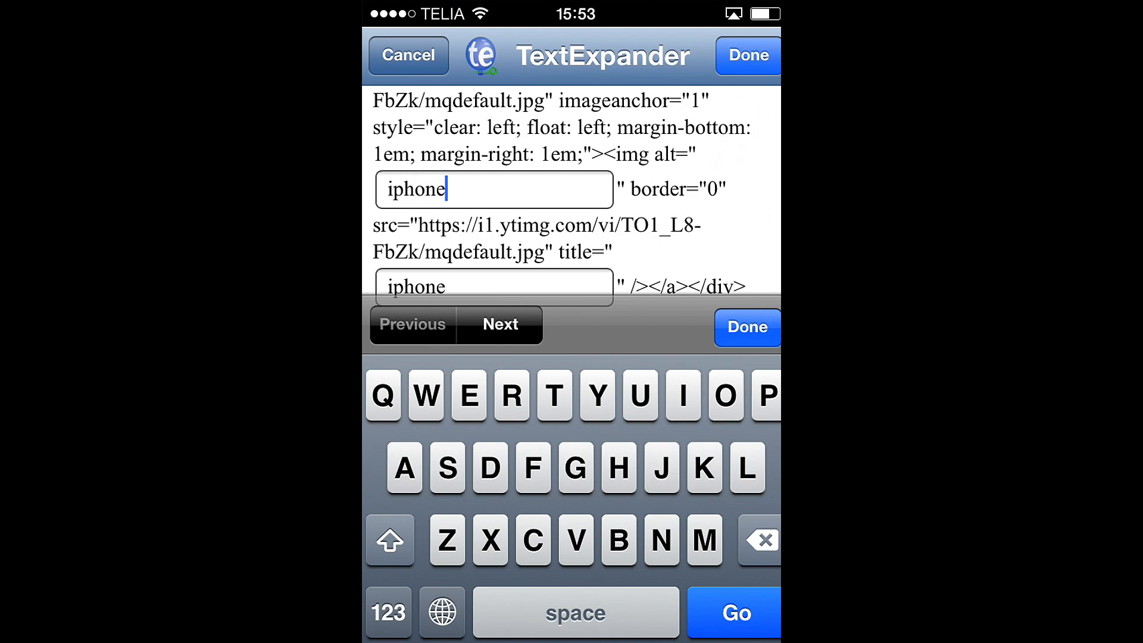
pyautogui.write('iPhone')
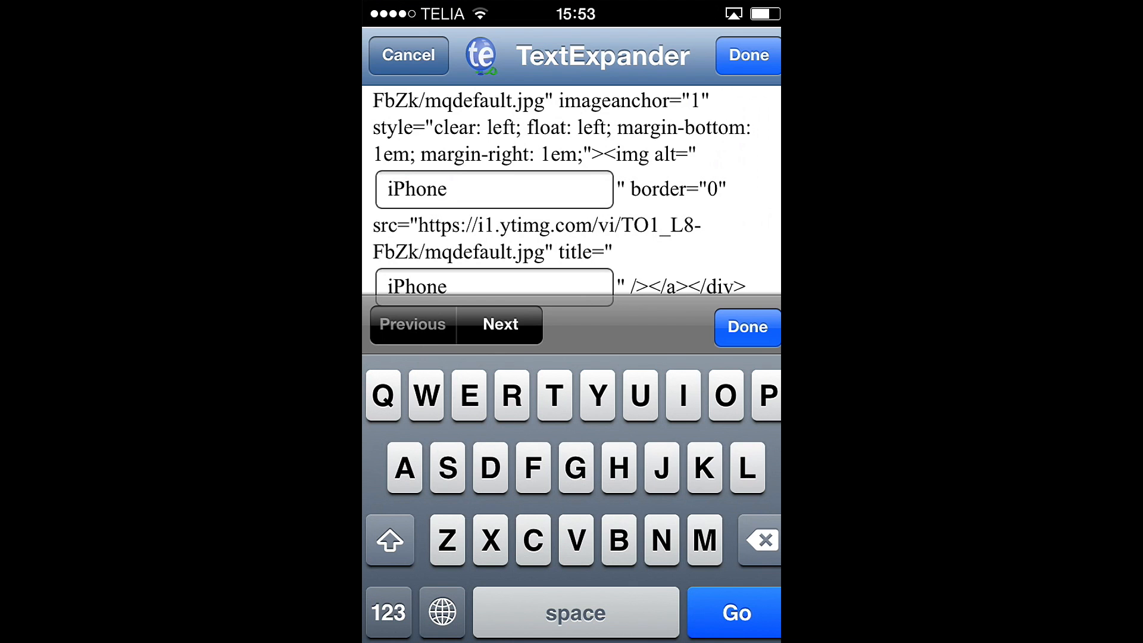
pyautogui.click(493, 189)
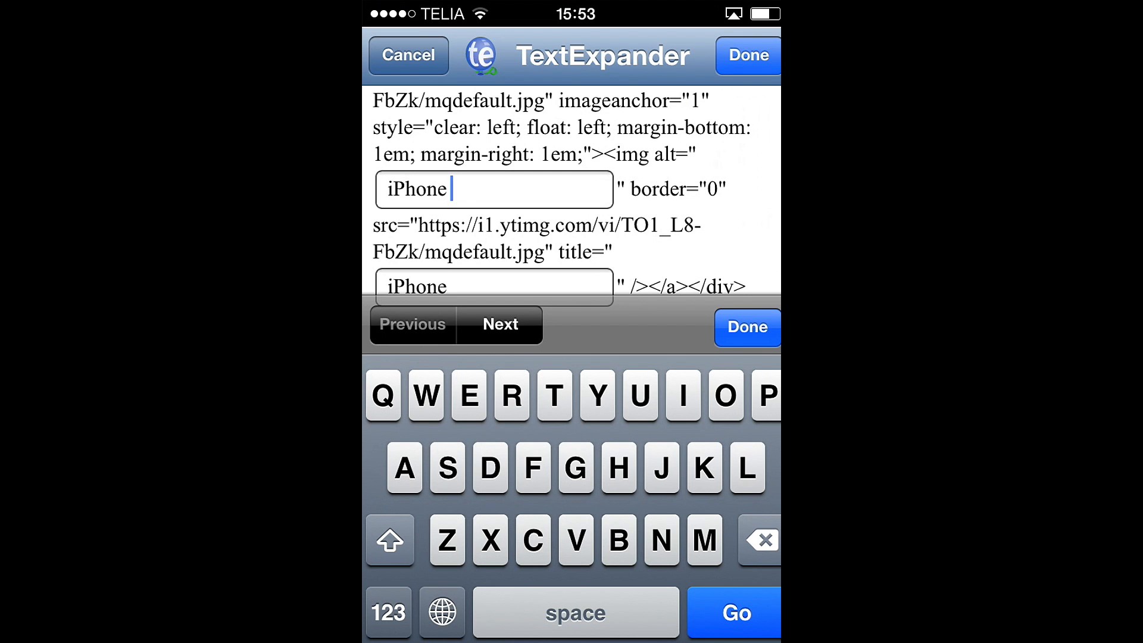
pyautogui.click(746, 327)
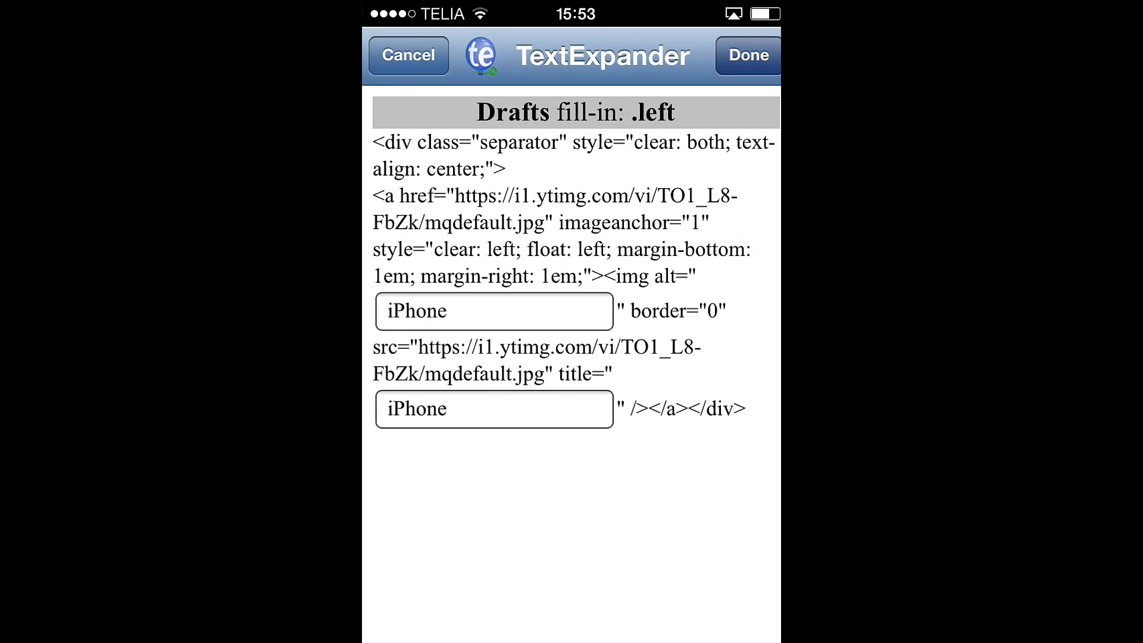
# Step: Insert the completed left-aligned image HTML with iPhone alt text and return to the note
pyautogui.click(745, 56)
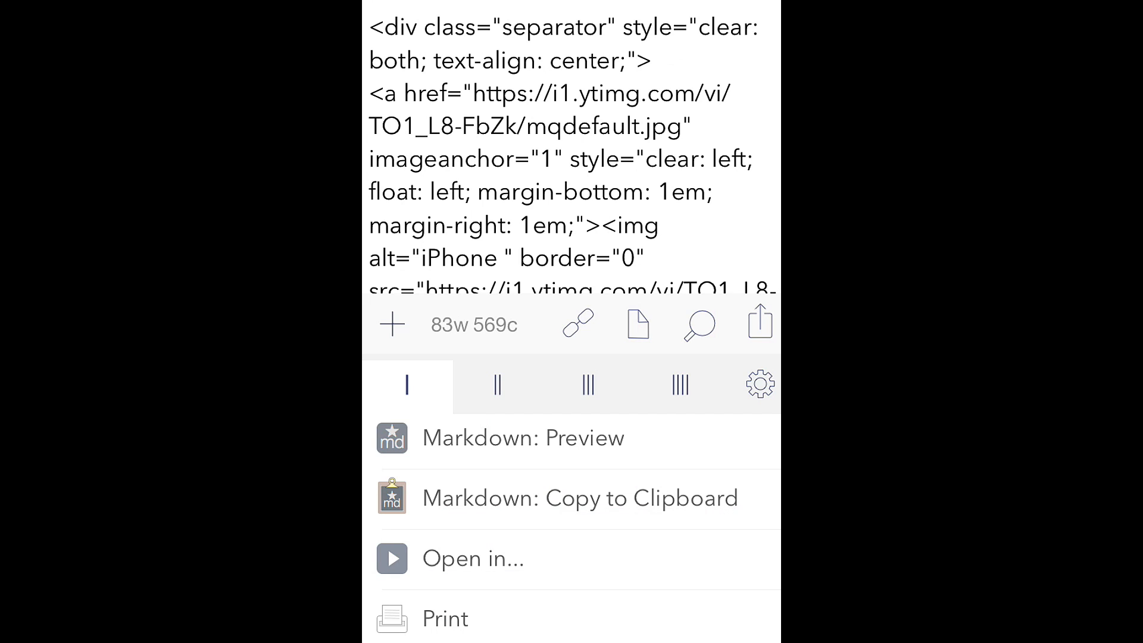
pyautogui.click(522, 437)
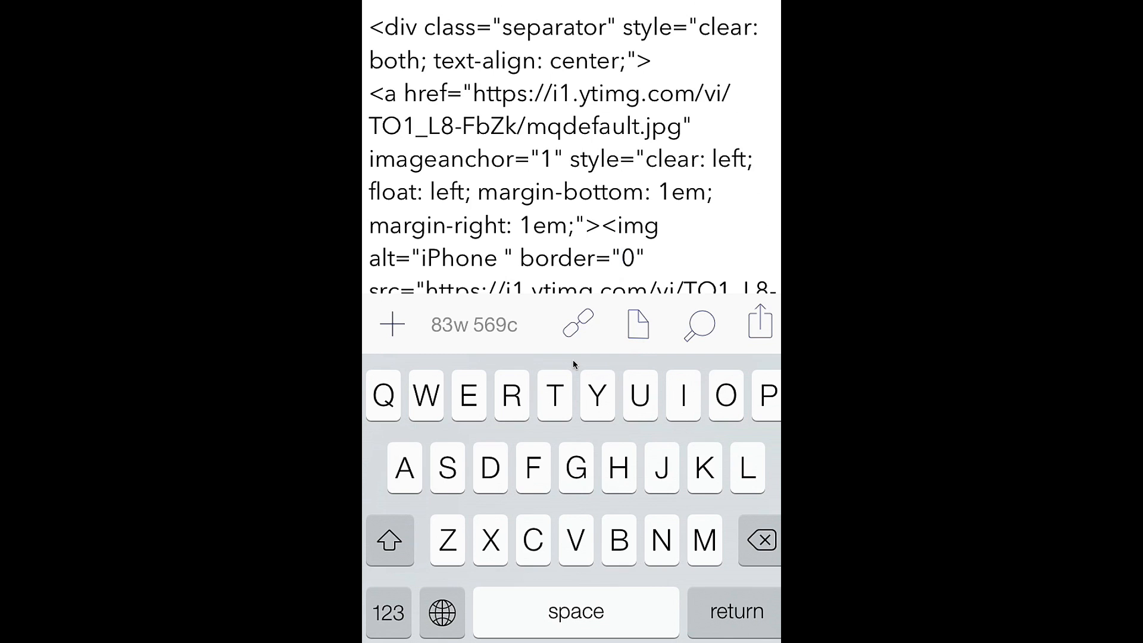
# Step: Run the Markdown: Preview action from the note's action list
pyautogui.click(619, 258)
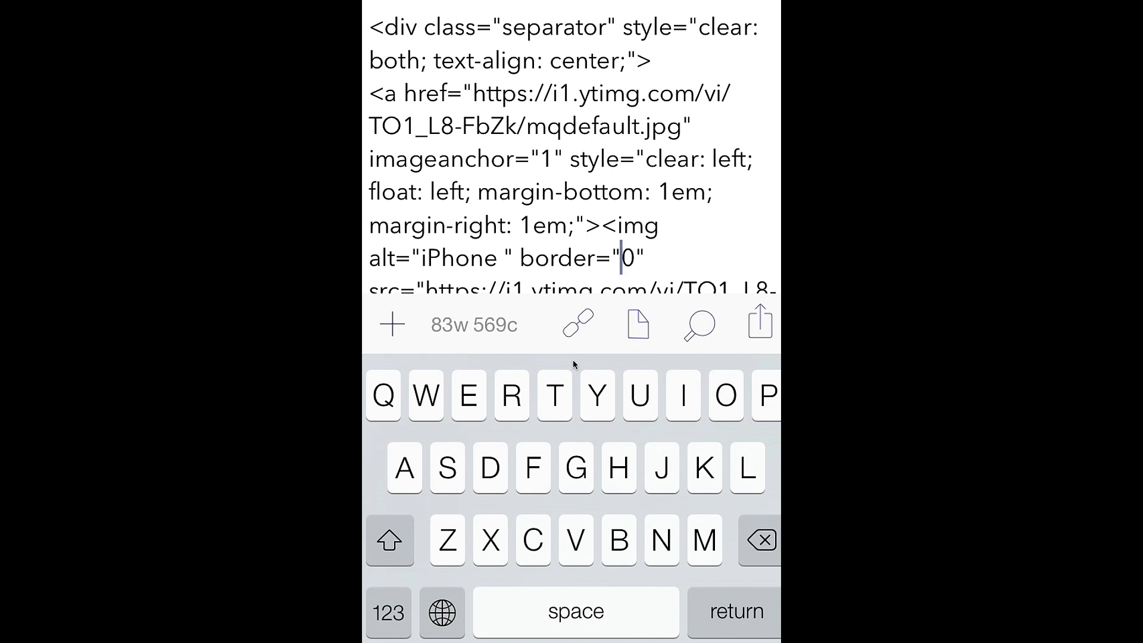
pyautogui.click(758, 324)
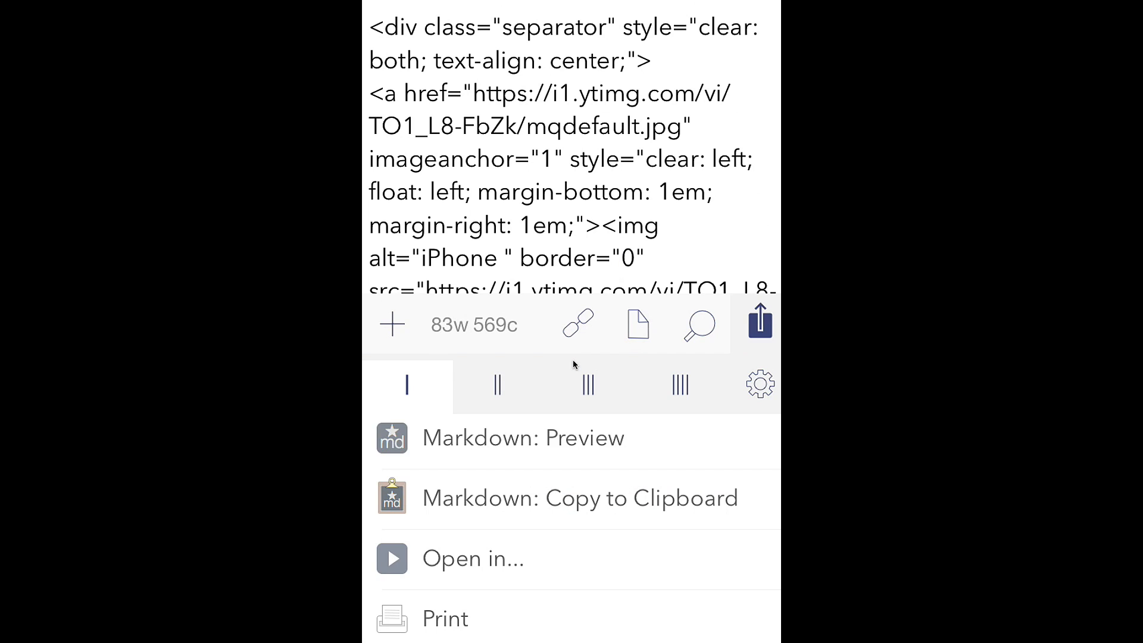
pyautogui.click(523, 437)
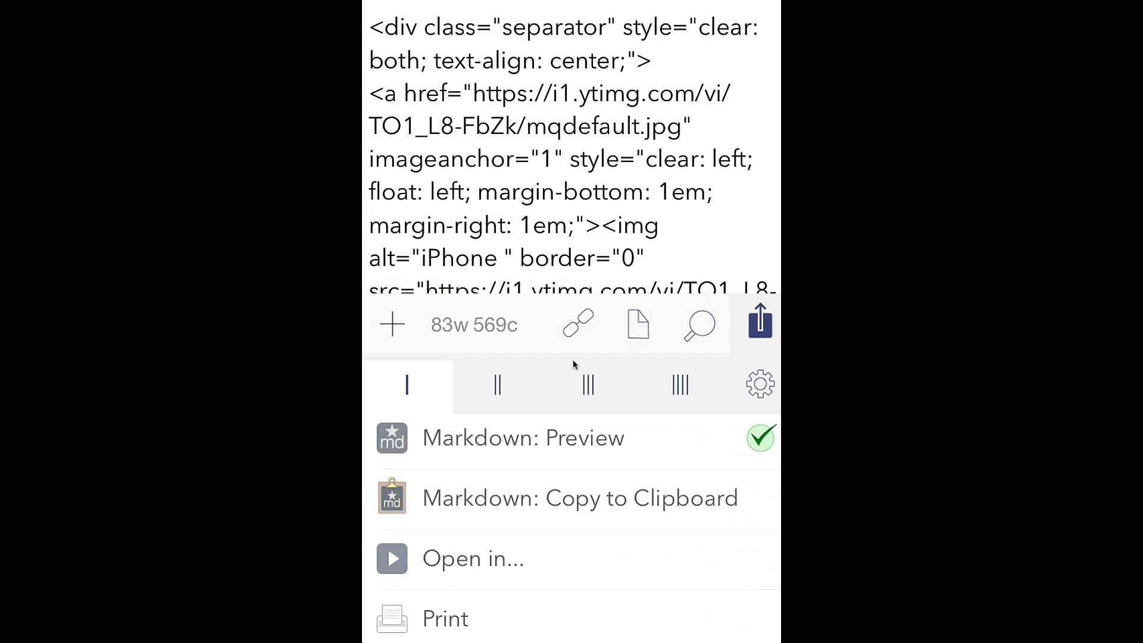
pyautogui.click(761, 437)
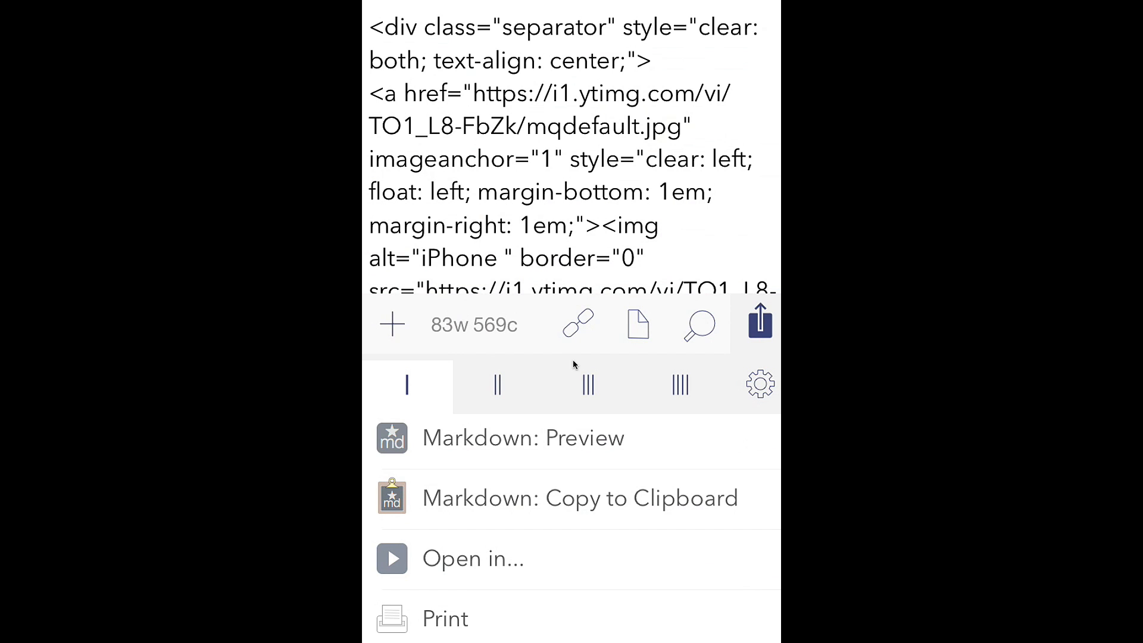